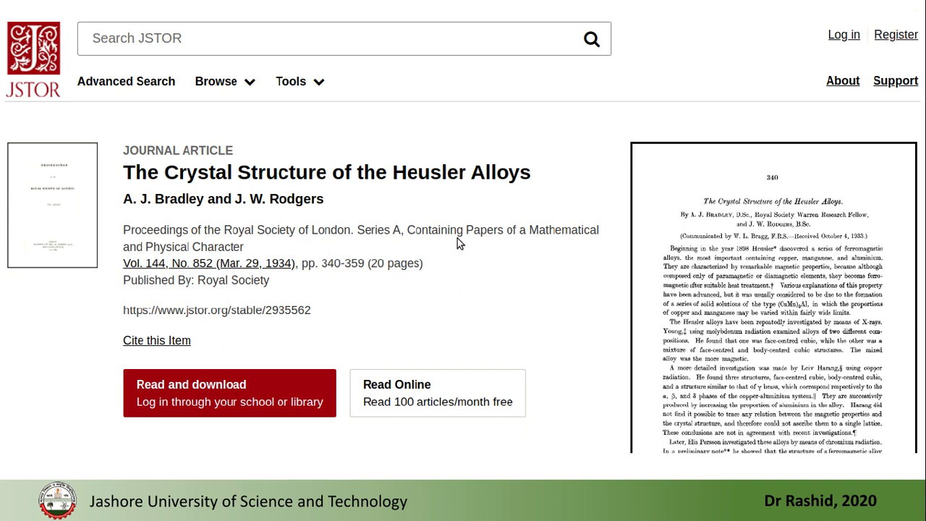
mouse_move(267, 275)
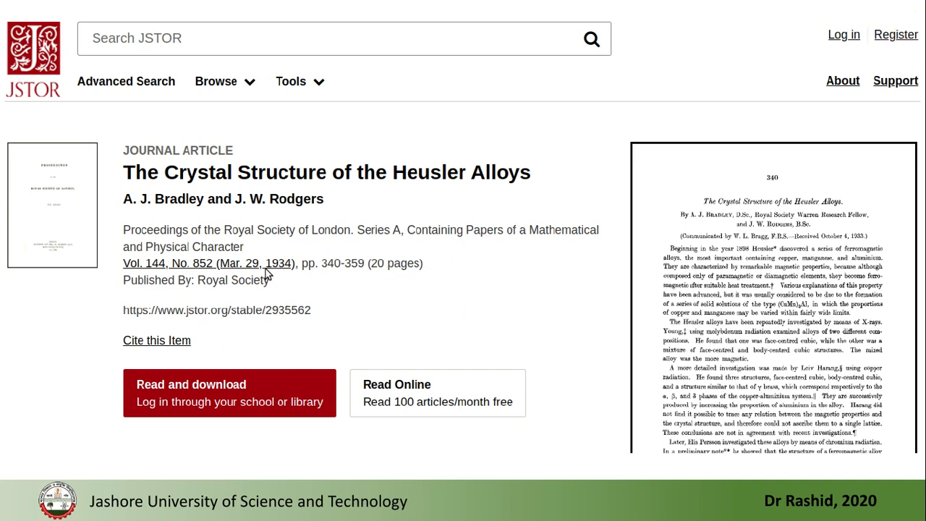
mouse_move(398, 195)
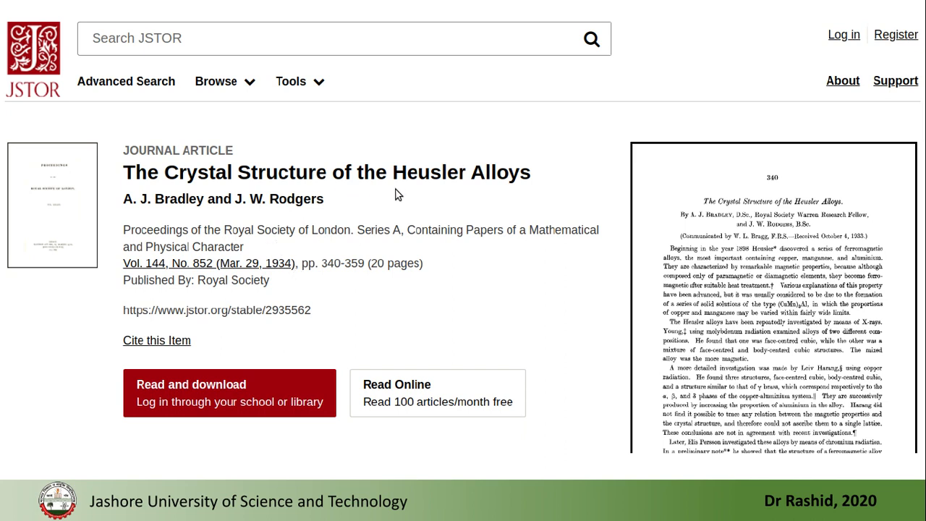
mouse_move(518, 270)
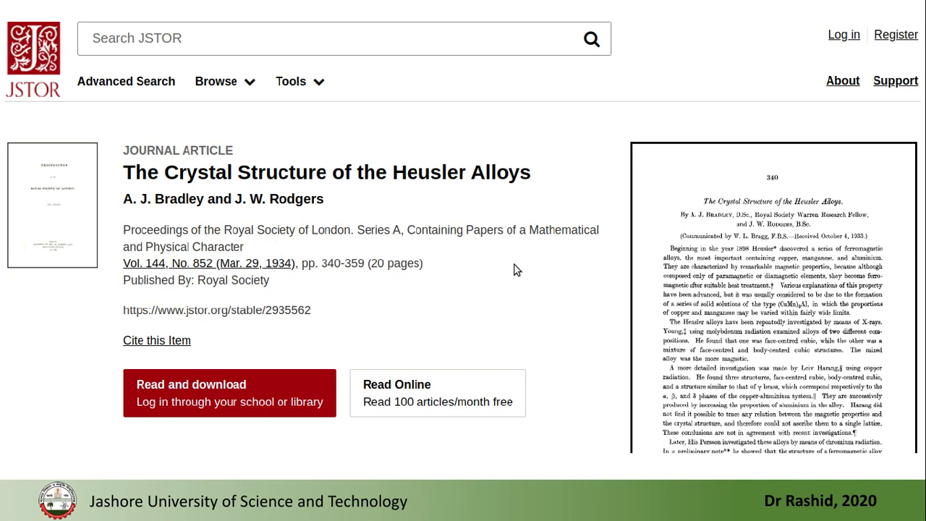
mouse_move(536, 335)
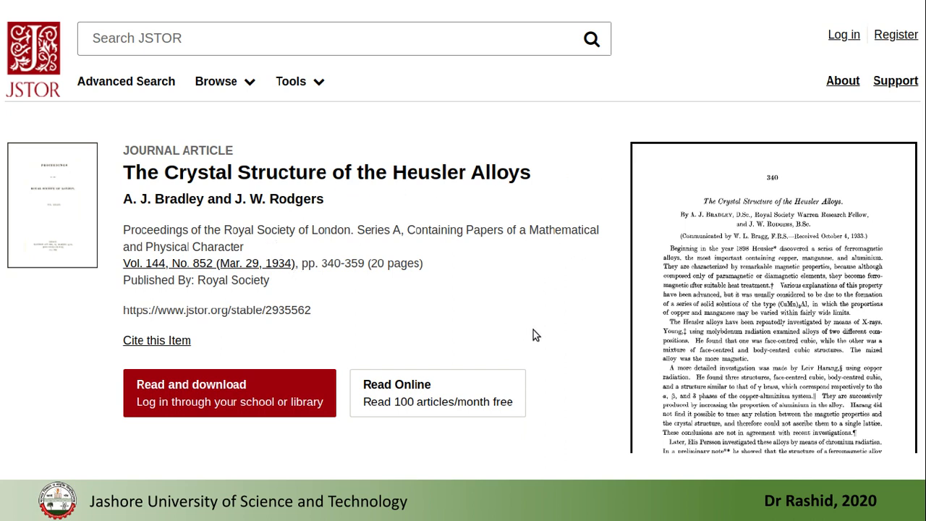
Leave the Okular presentation and switch to Google Chrome
key(alt+Tab)
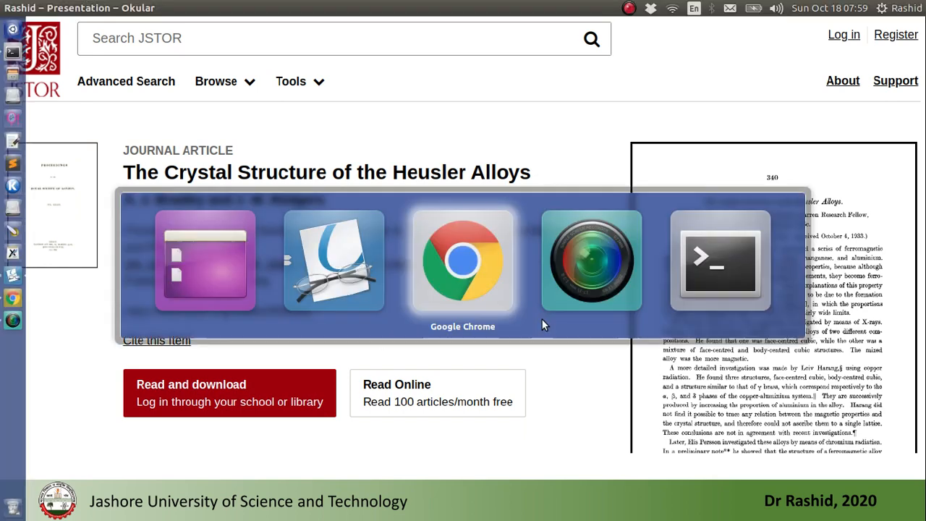
In the w2web session, generate a StructGen template for 3 inequivalent atoms
click(463, 260)
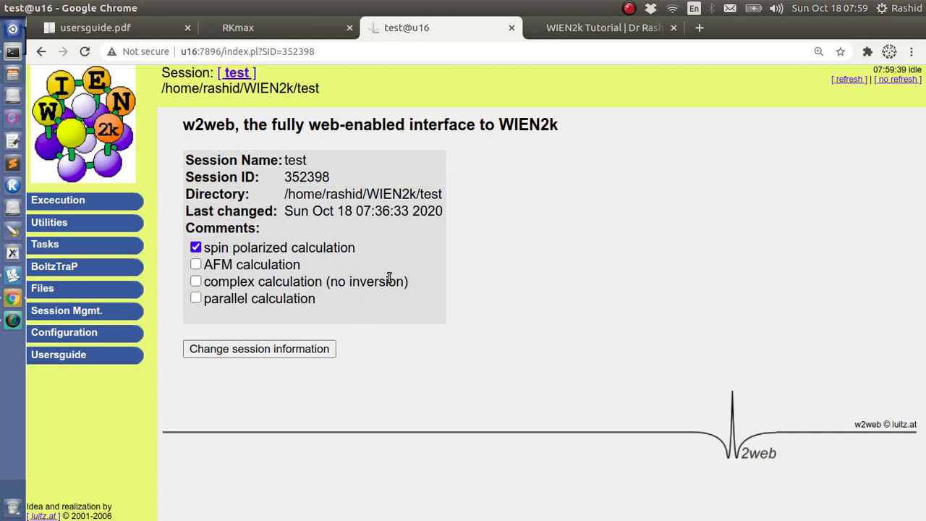
mouse_move(58, 200)
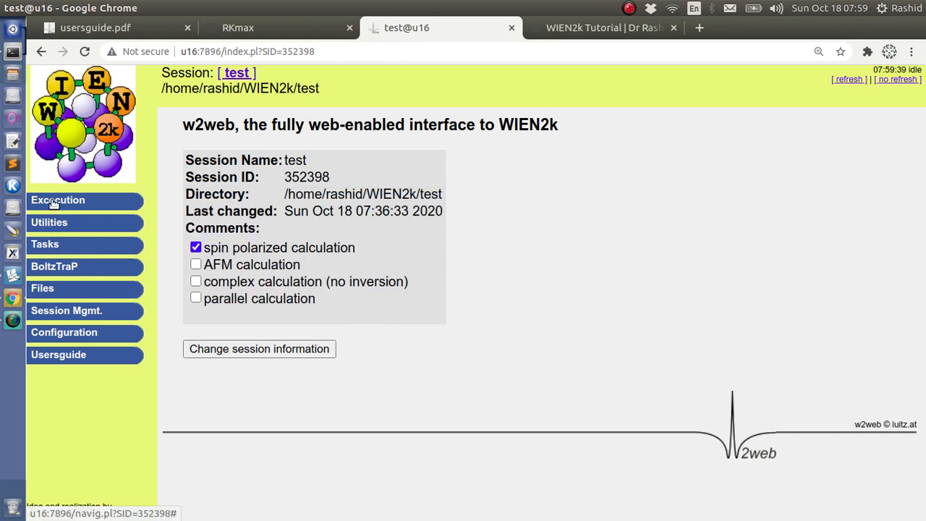
click(58, 200)
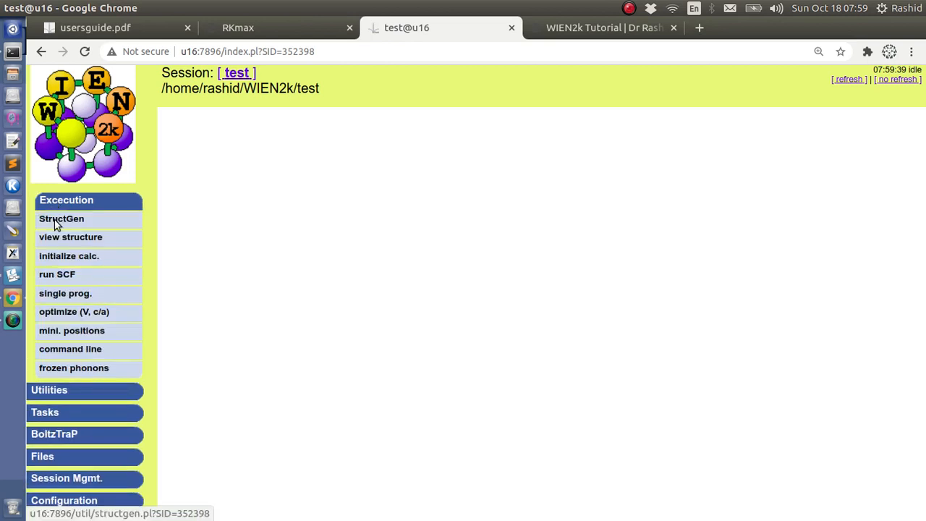
click(62, 218)
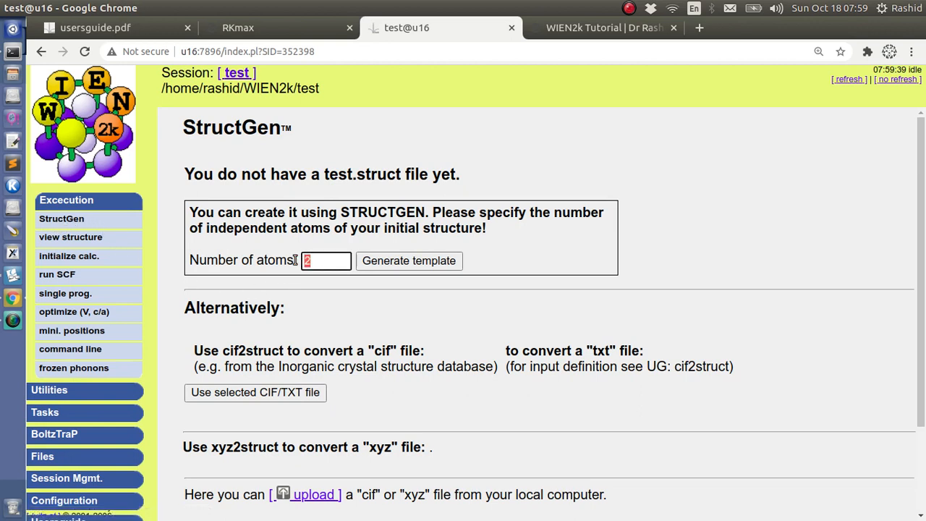
text(3)
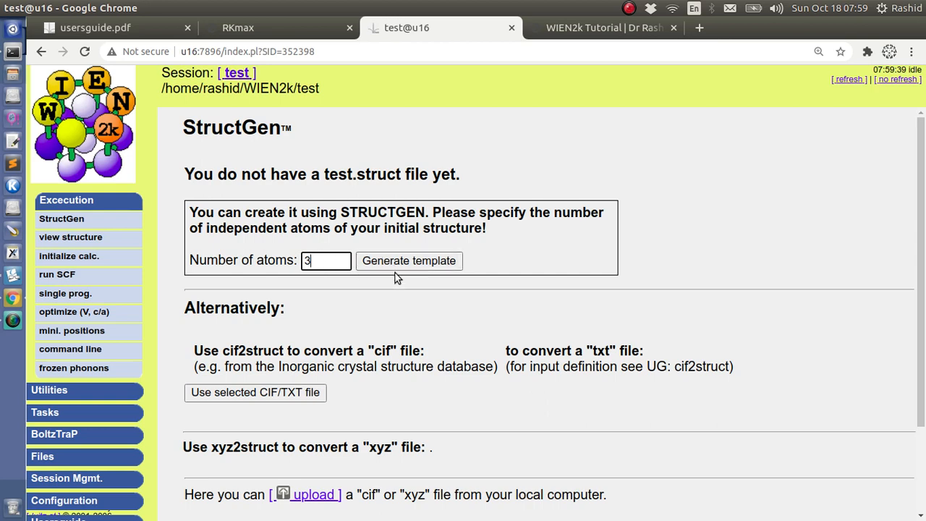
click(408, 261)
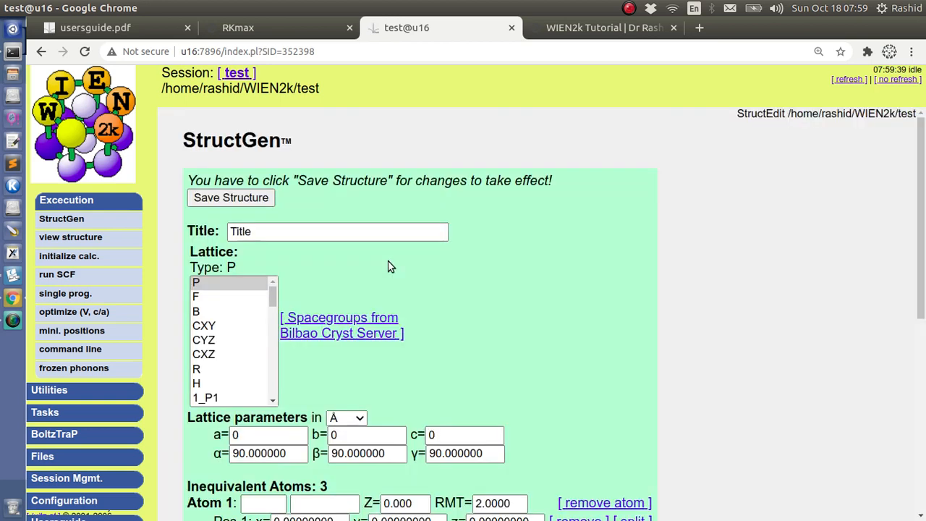
mouse_move(251, 262)
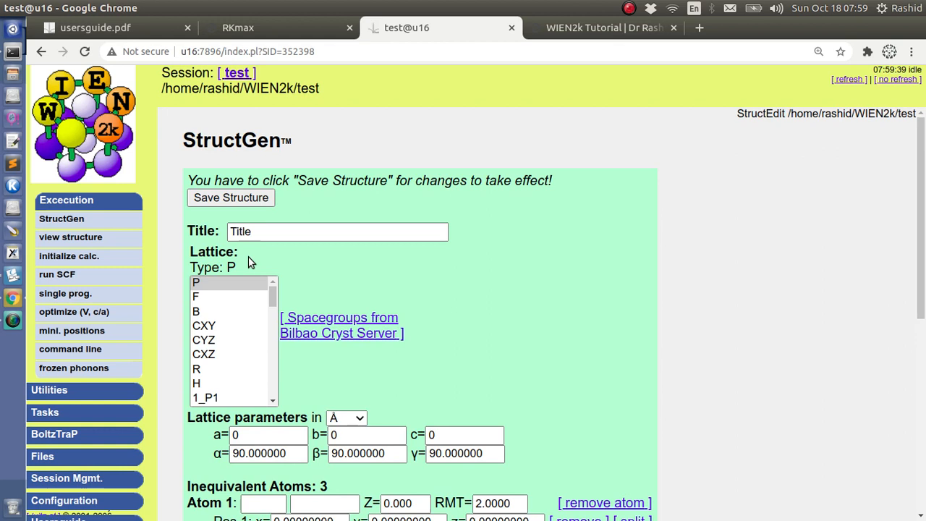
Set lattice type F, add a second position to atom 1, and continue editing
click(196, 296)
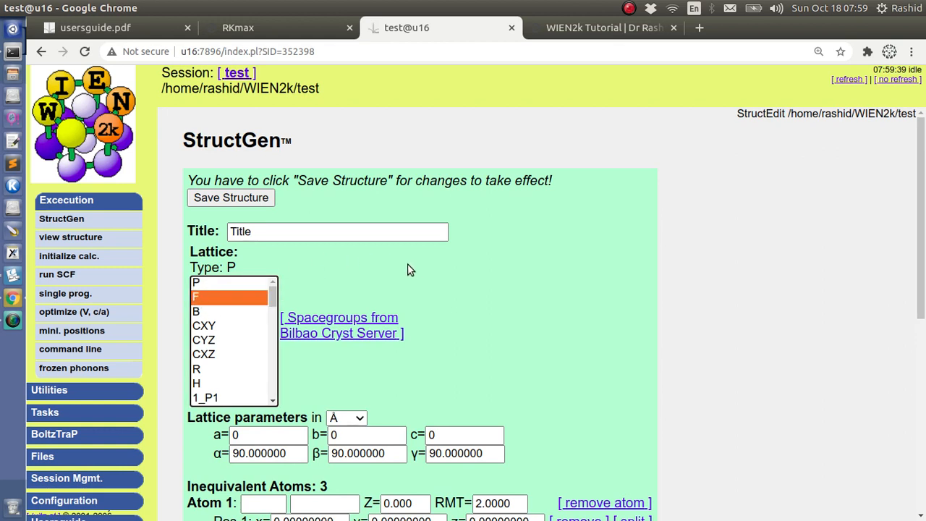
scroll(down, 3)
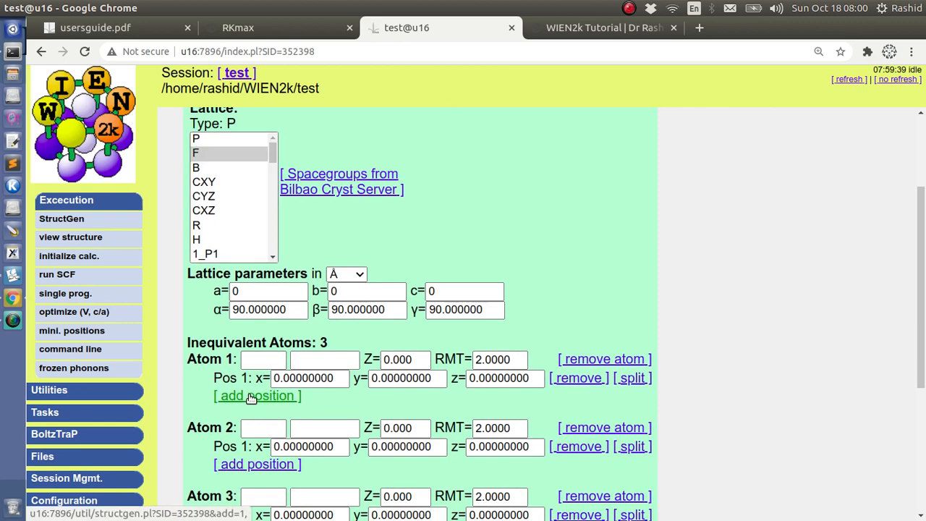
click(257, 395)
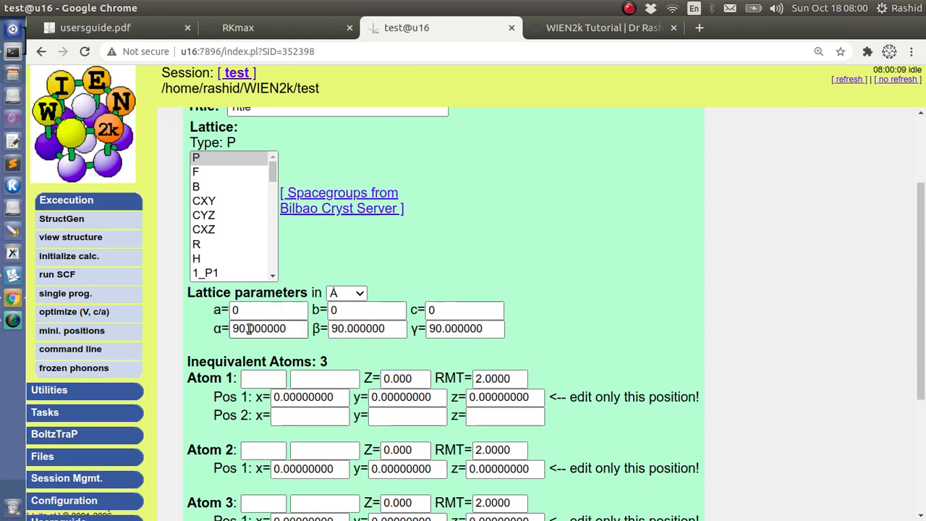
scroll(down, 3)
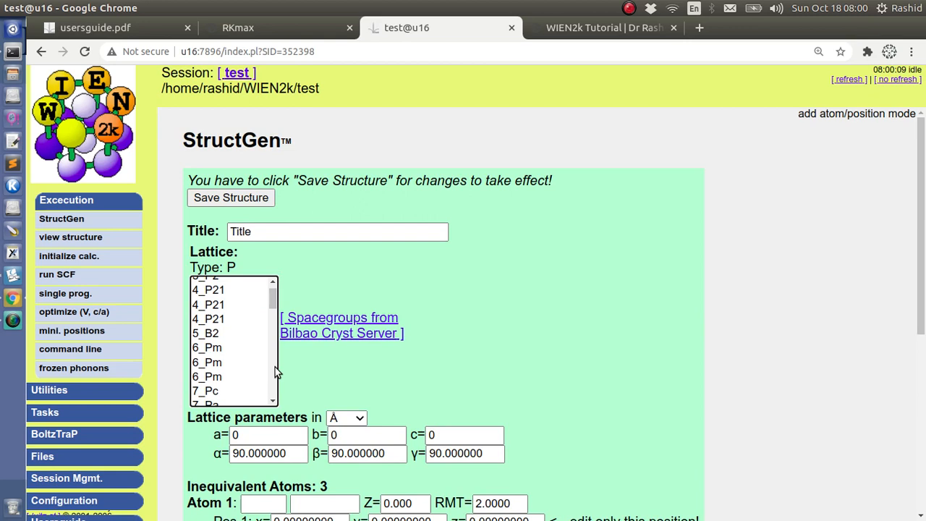
scroll(down, 3)
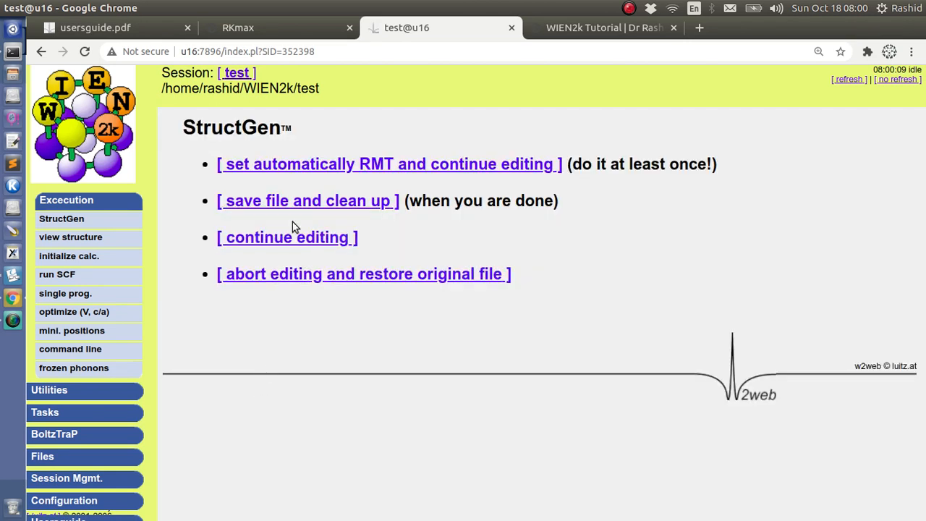
click(286, 236)
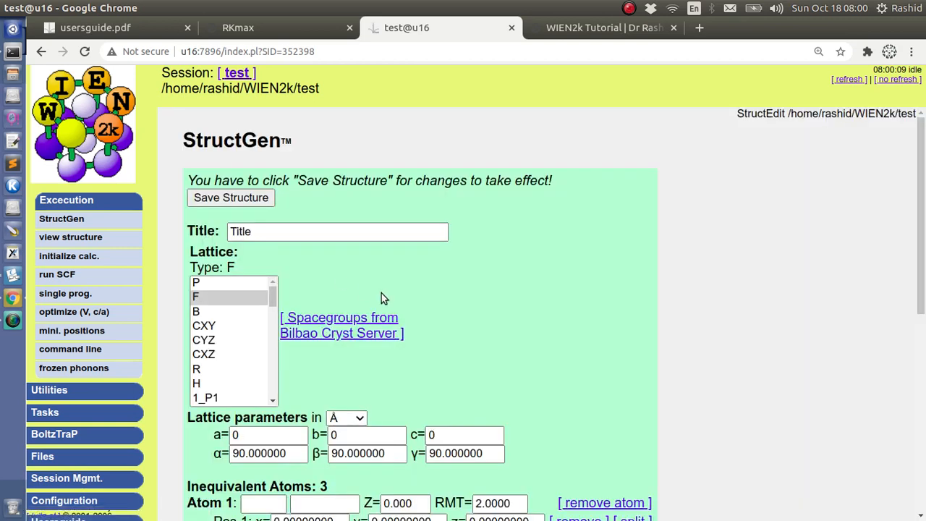
scroll(down, 3)
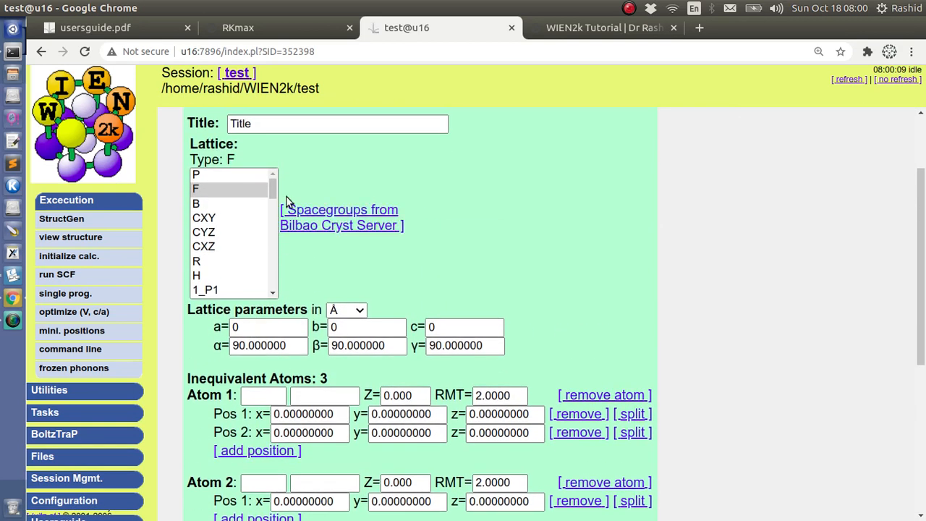
Title the structure Mn2ZrSi
click(338, 125)
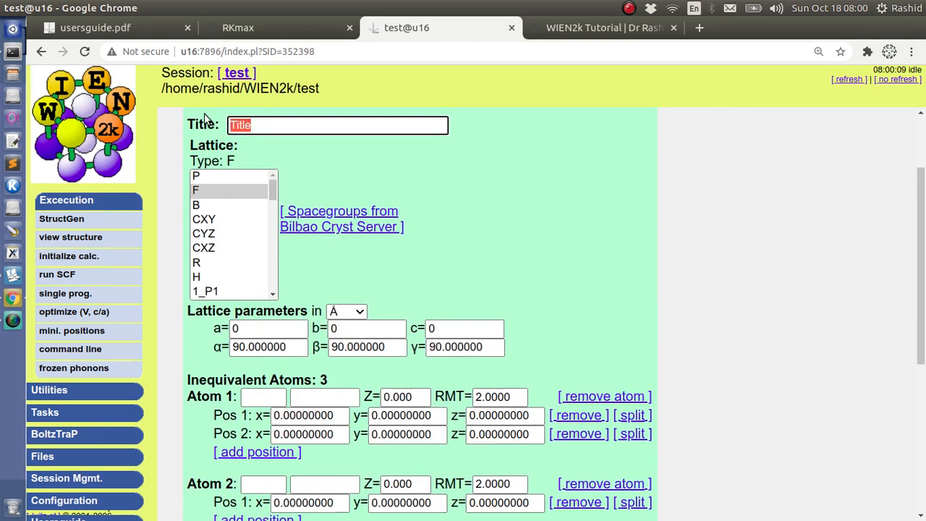
text(Mn2Zr)
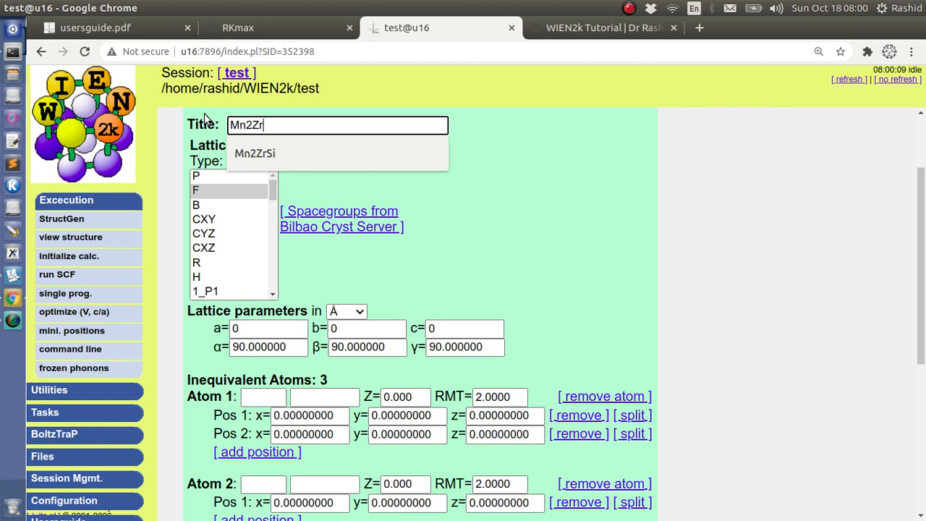
click(255, 153)
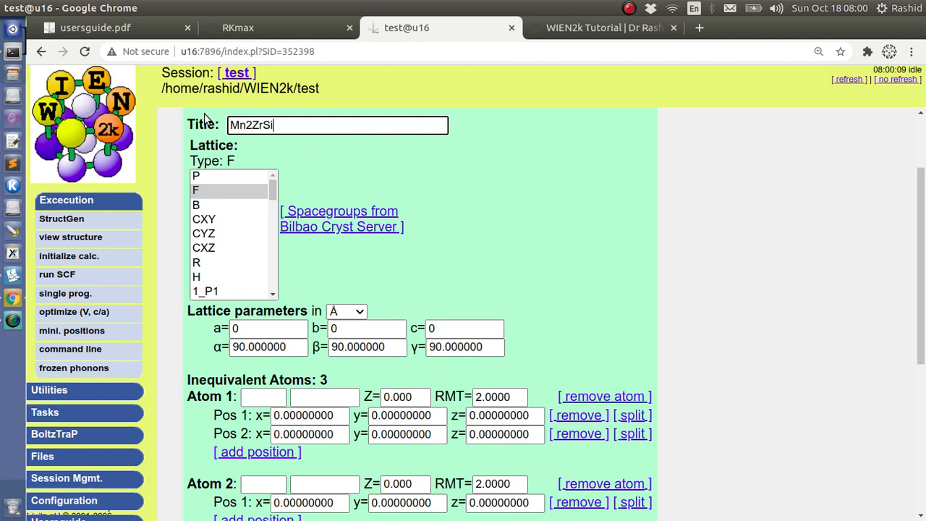
Enter 6.0 for lattice parameters a, b and c, and name atom 1 Mn
click(268, 329)
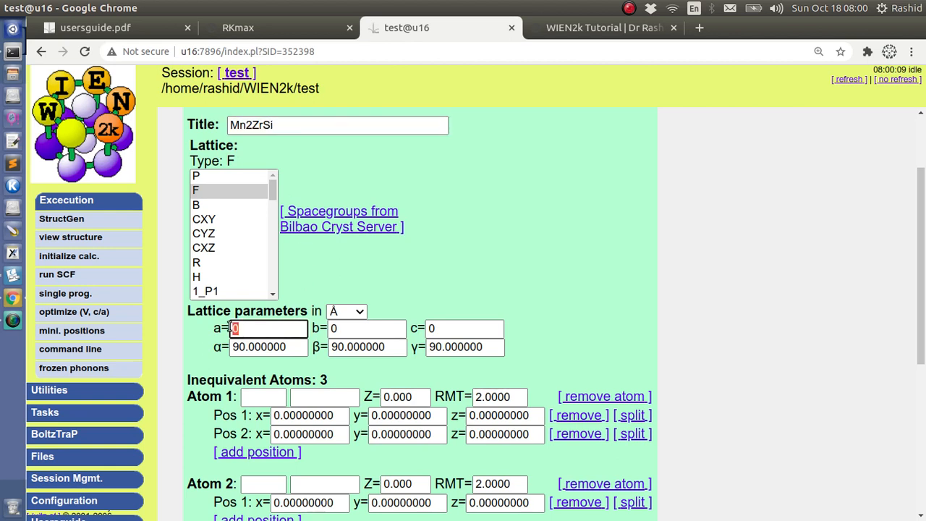
text(6.)
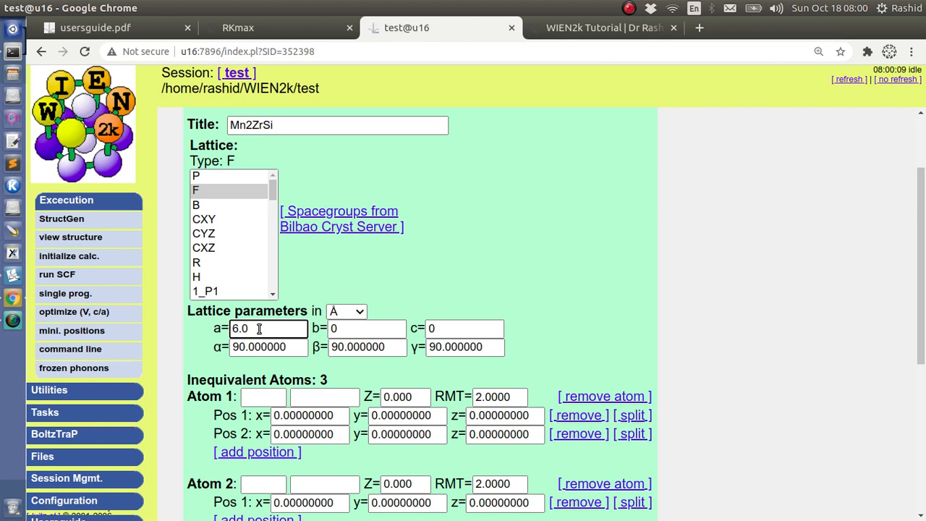
text(6)
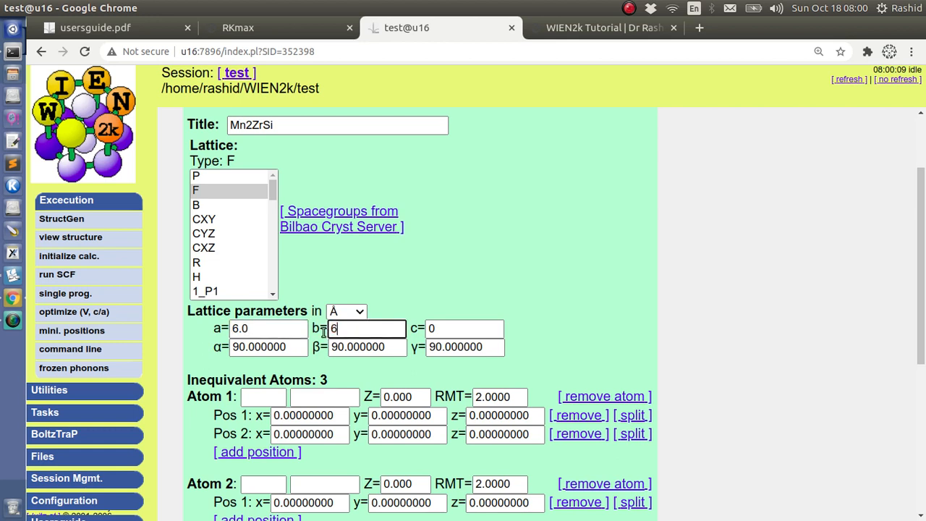
text(.0)
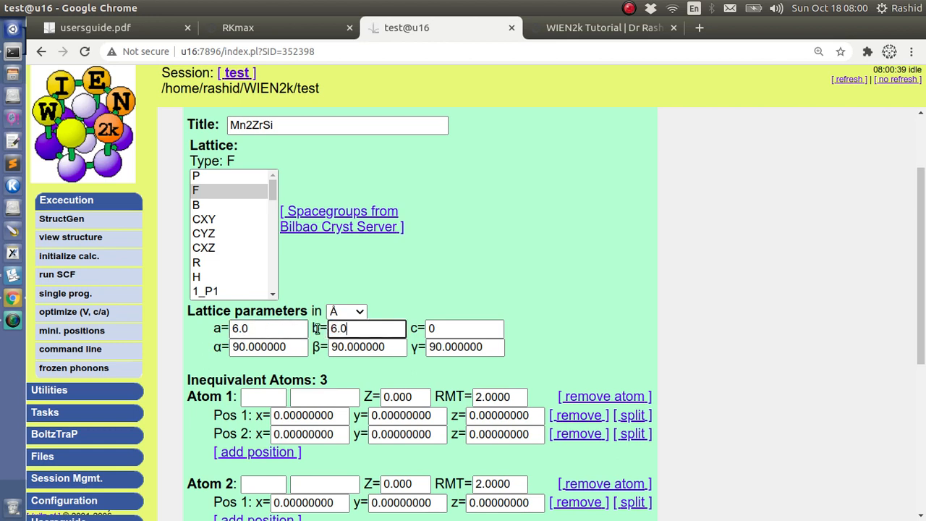
click(465, 329)
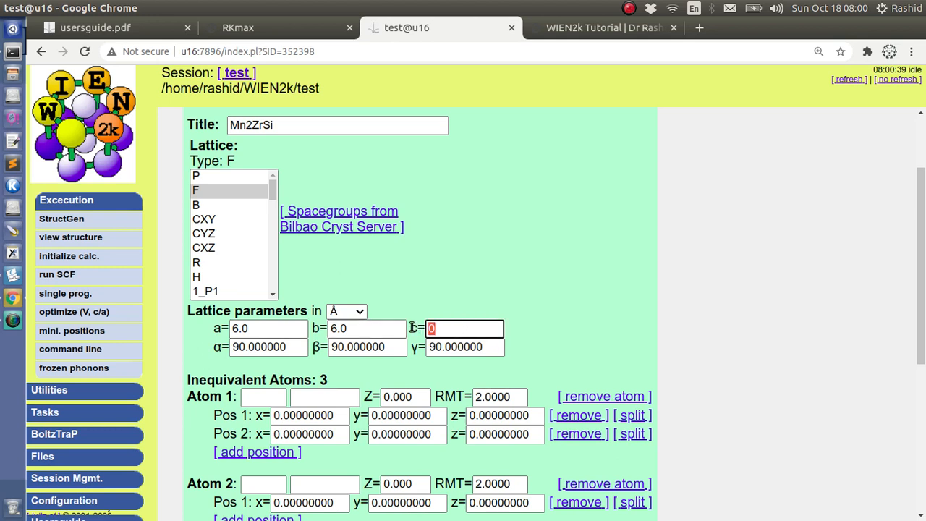
text(6.)
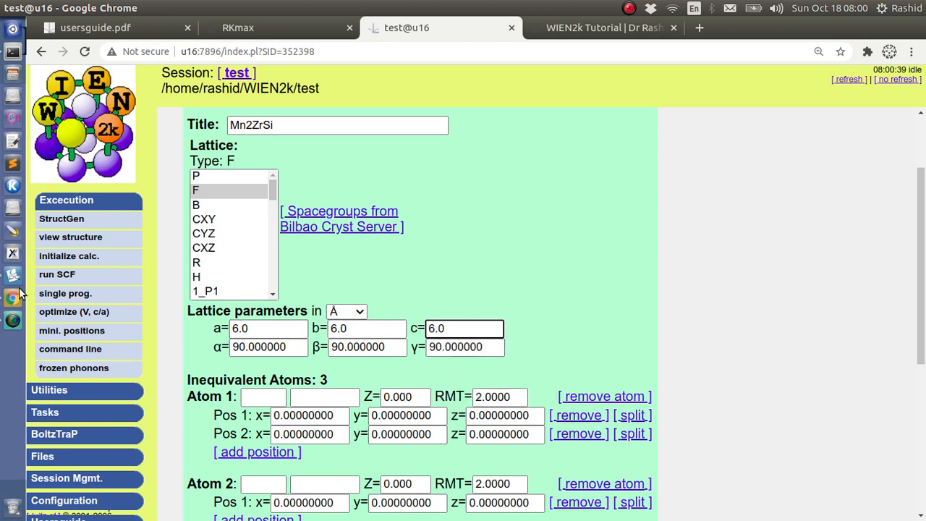
text(Mn)
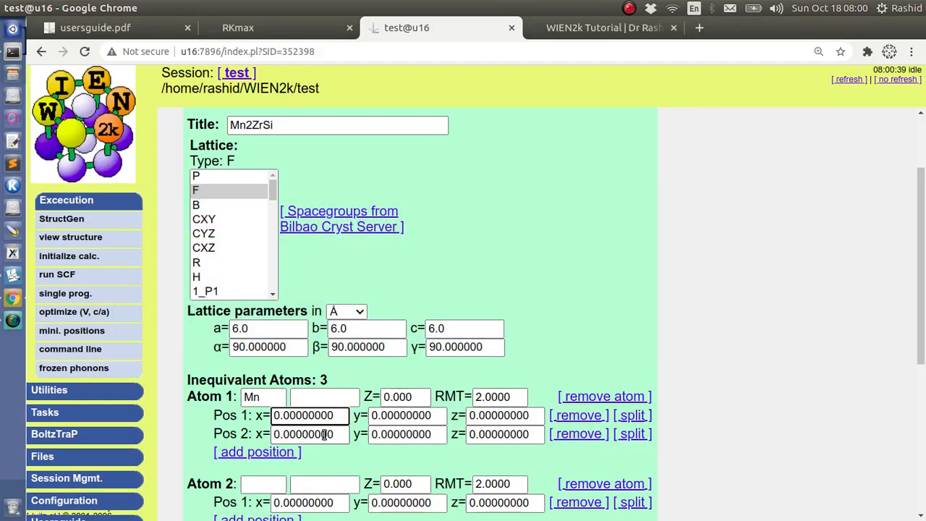
Enter 0.5 for atom 1's second position coordinates
text(0.5)
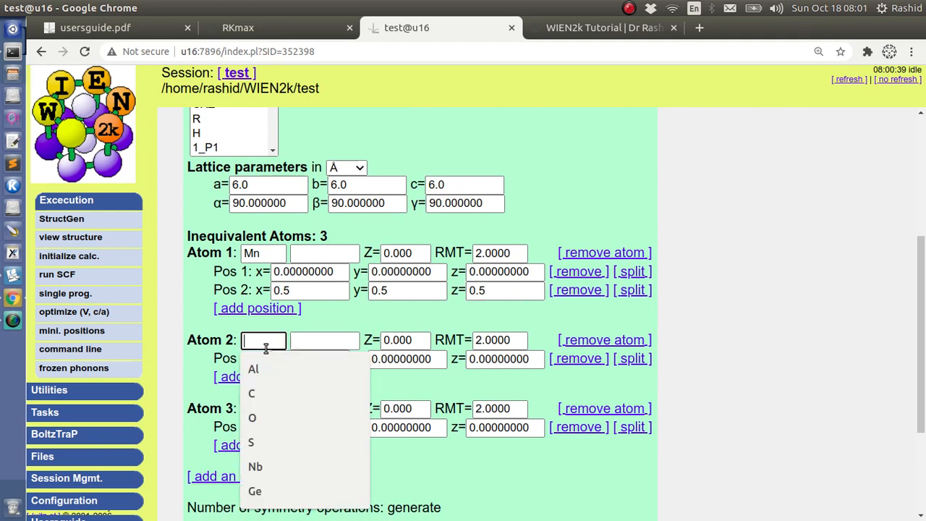
Name atom 2 Zr and place it at 0.25, 0.25, 0.25
text(Zr)
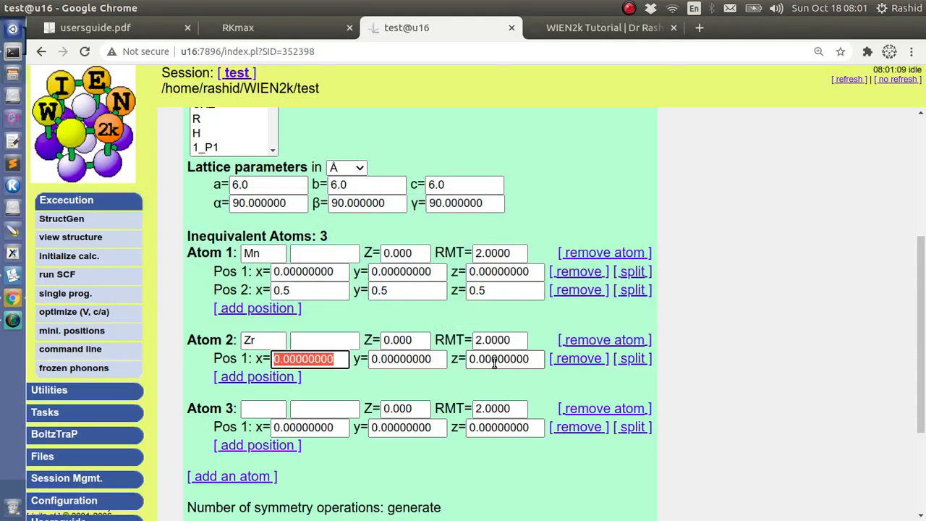
text(0.25)
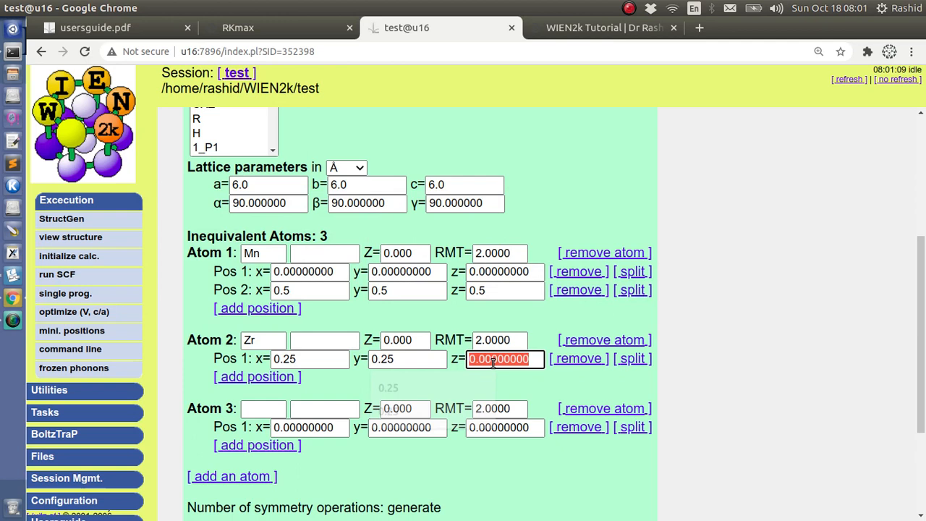
click(504, 358)
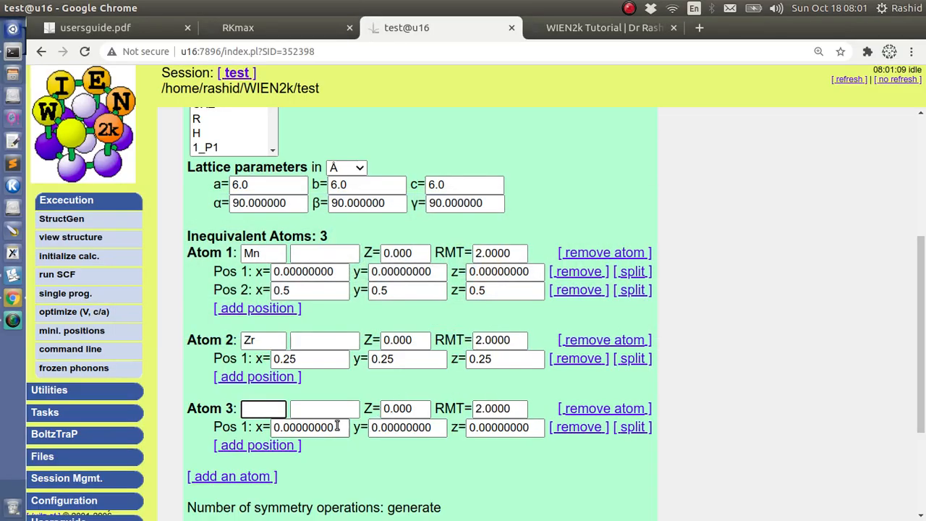
Name atom 3 Si and set its position coordinates to 0.75
text(Si)
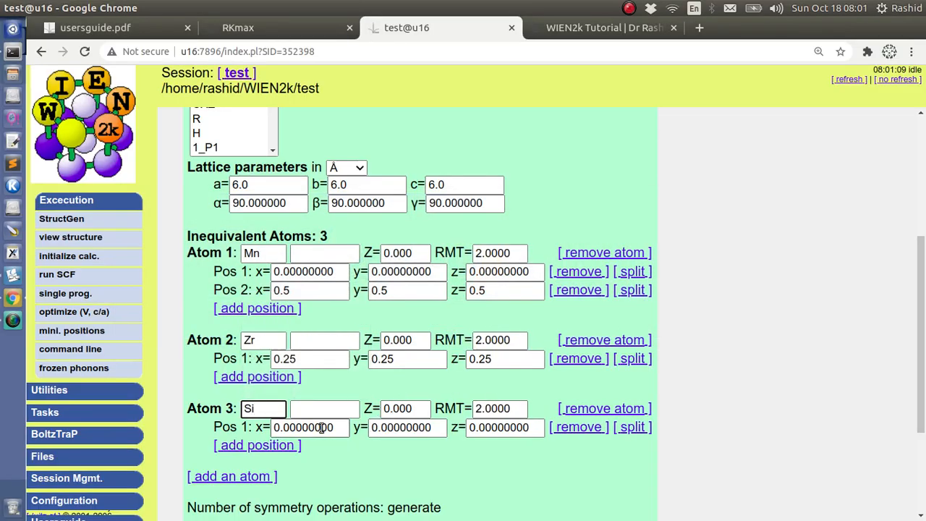
triple_click(309, 427)
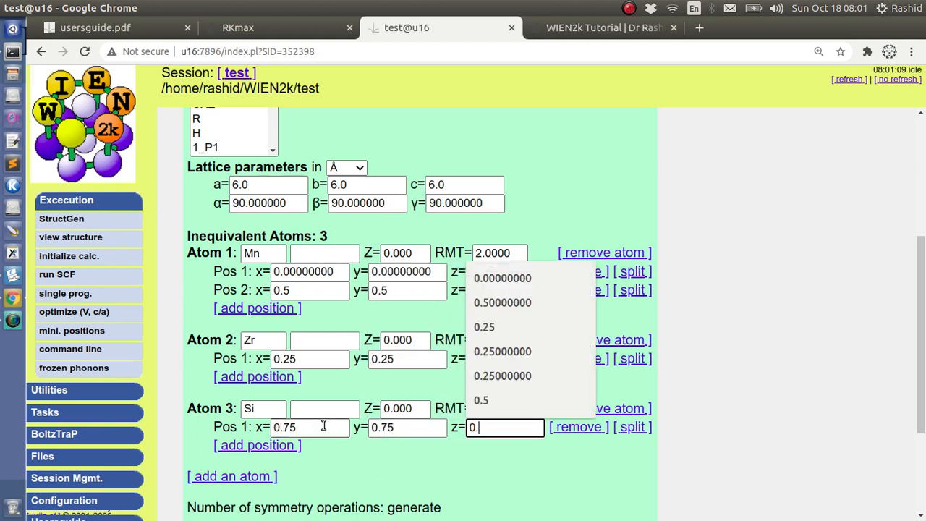
text(75)
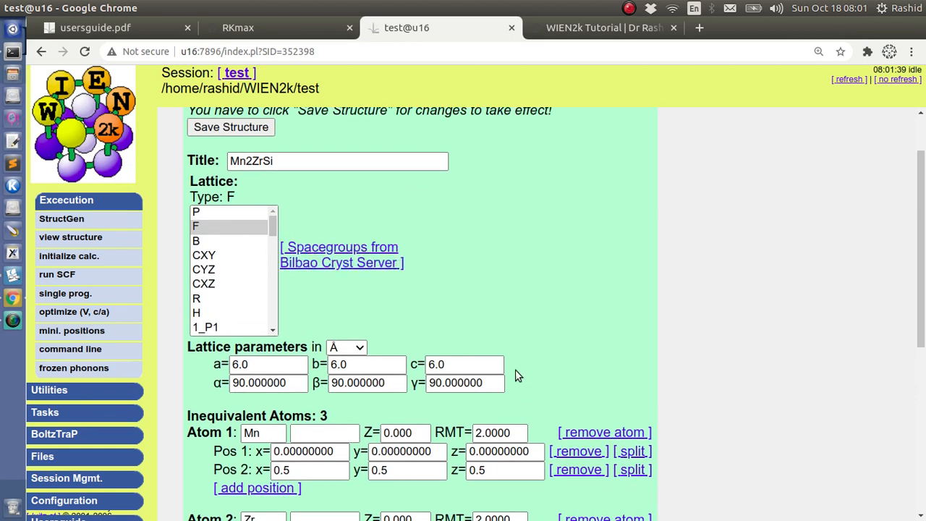
mouse_move(424, 303)
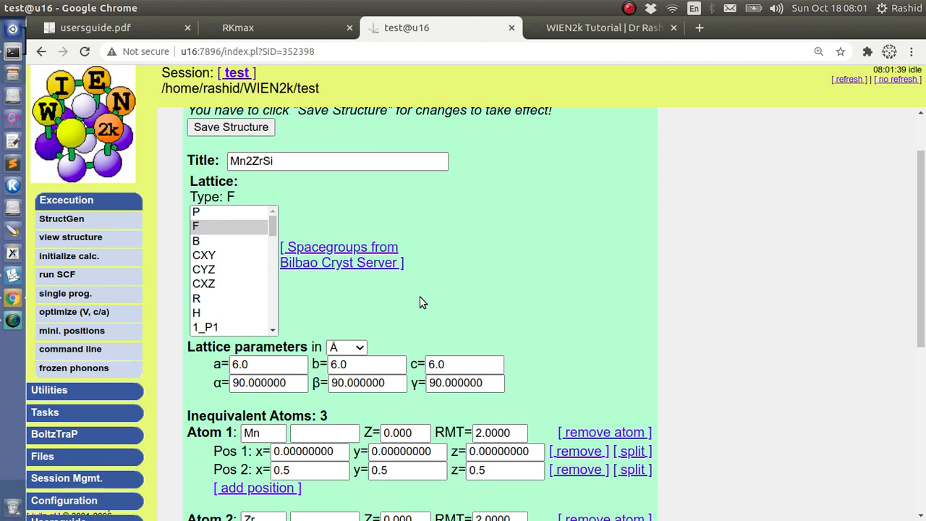
mouse_move(182, 242)
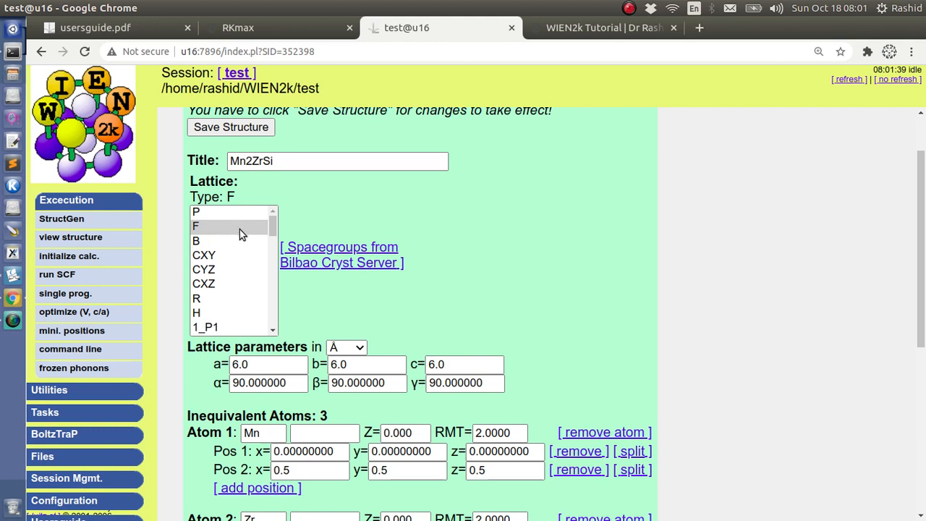
mouse_move(339, 213)
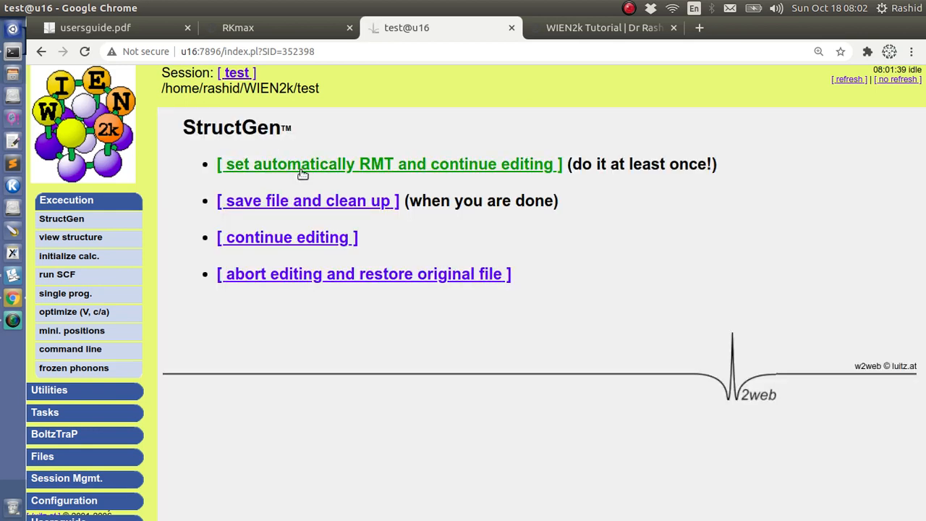
Save the structure and set RMTs automatically with a 5% reduction
click(390, 164)
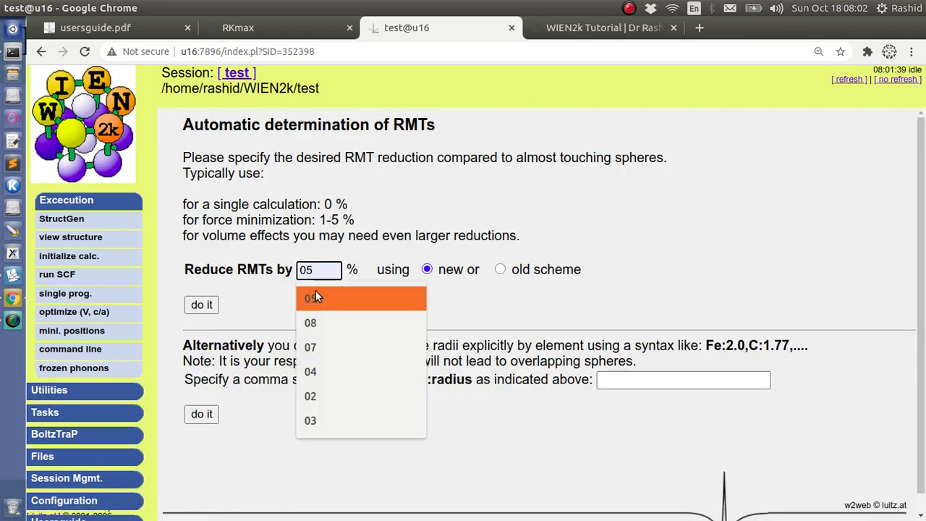
click(311, 396)
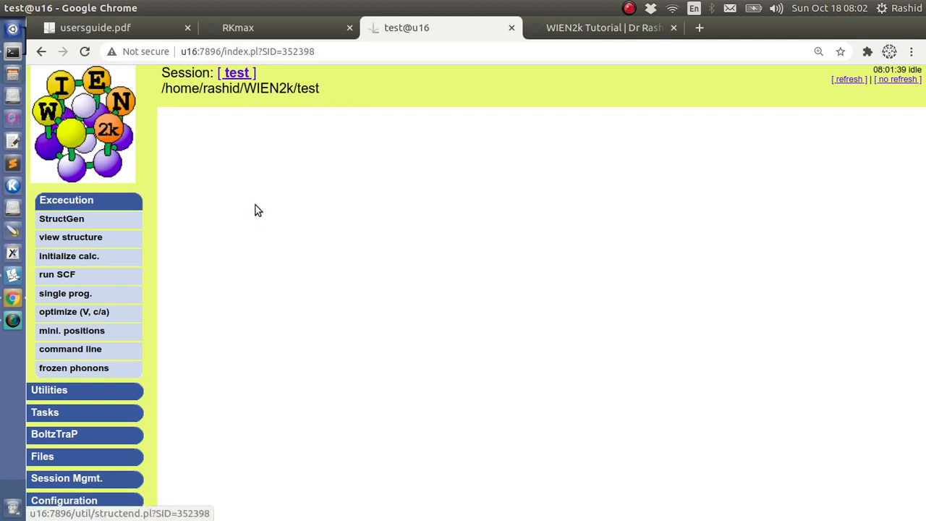
Save the file with RMTs Mn 2.45, Zr 2.33, Si 2.03, and view it in XCrySDen
click(61, 218)
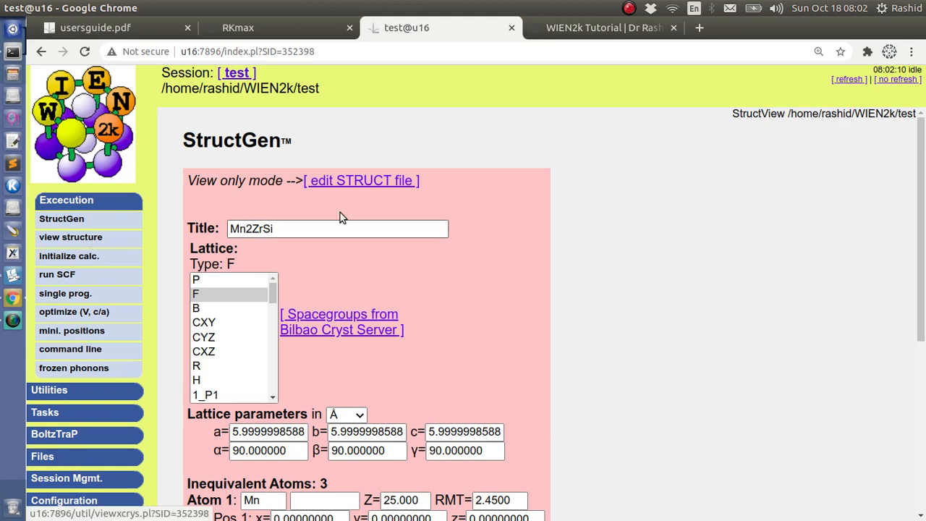
click(70, 237)
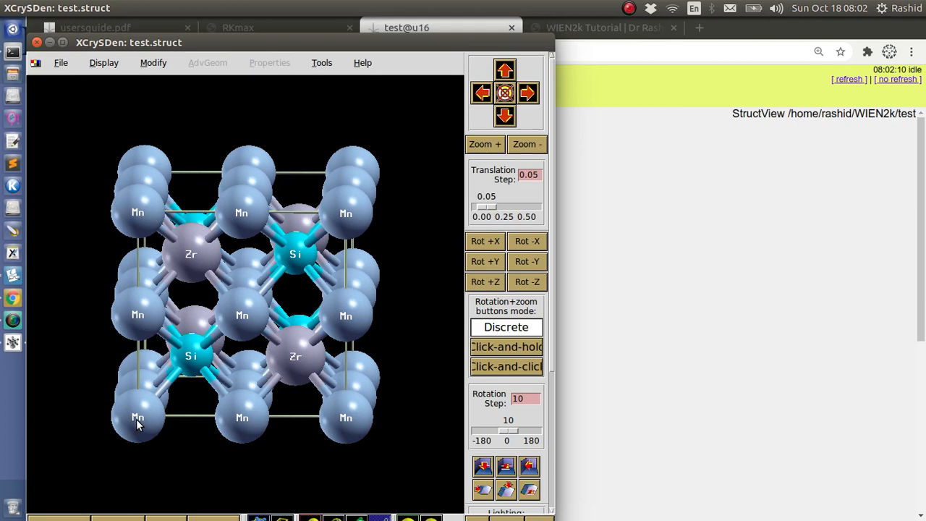
mouse_move(204, 377)
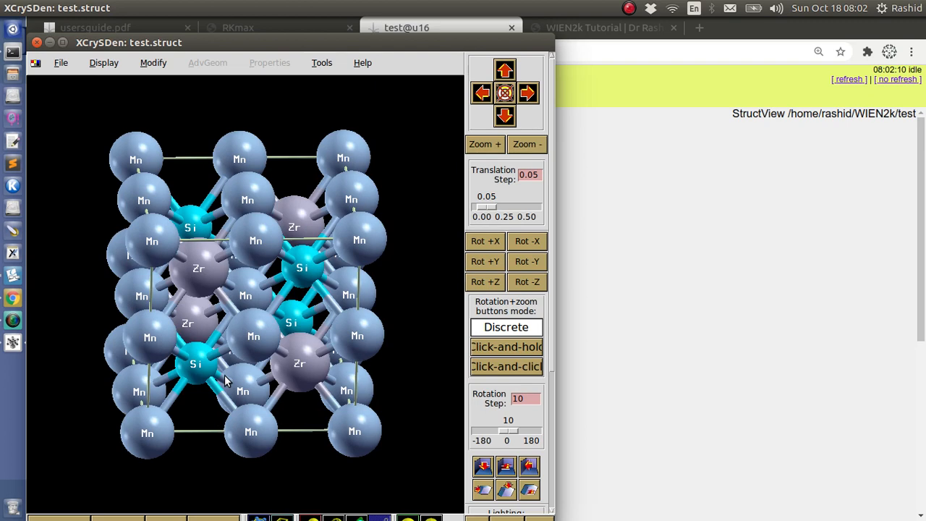
mouse_move(123, 391)
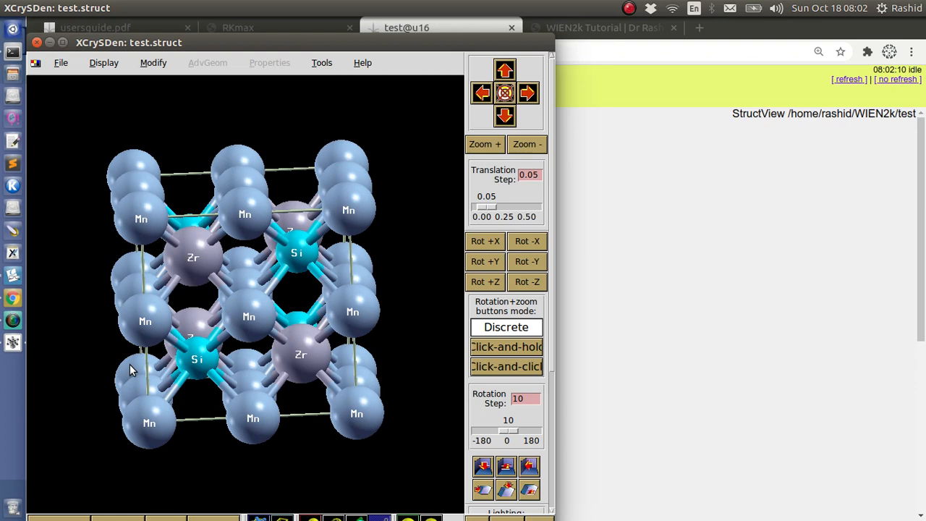
mouse_move(139, 369)
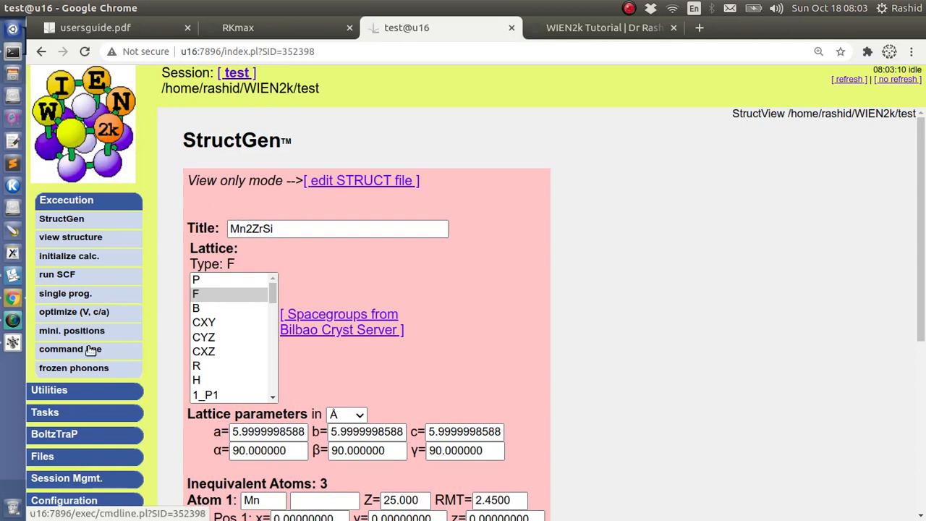
click(70, 237)
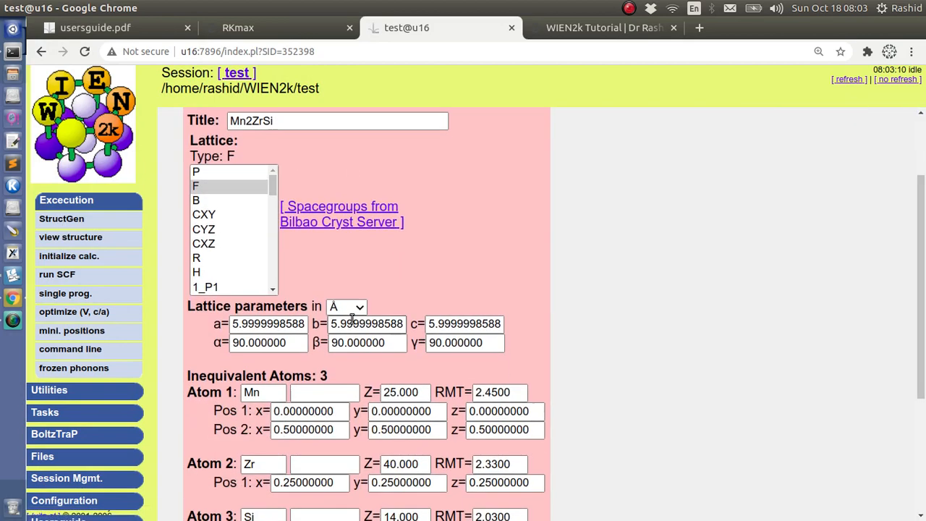
Run nn with bond-length factor 2 and review its output
click(69, 256)
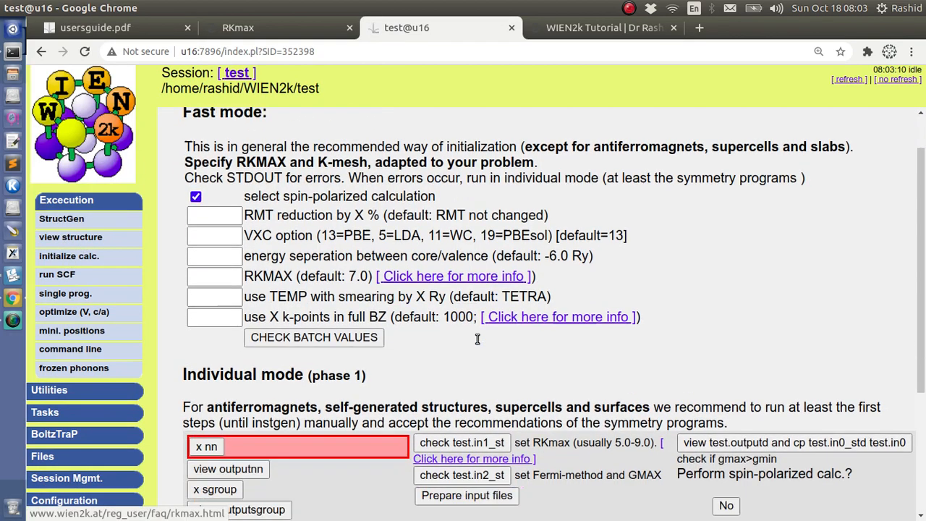
click(206, 447)
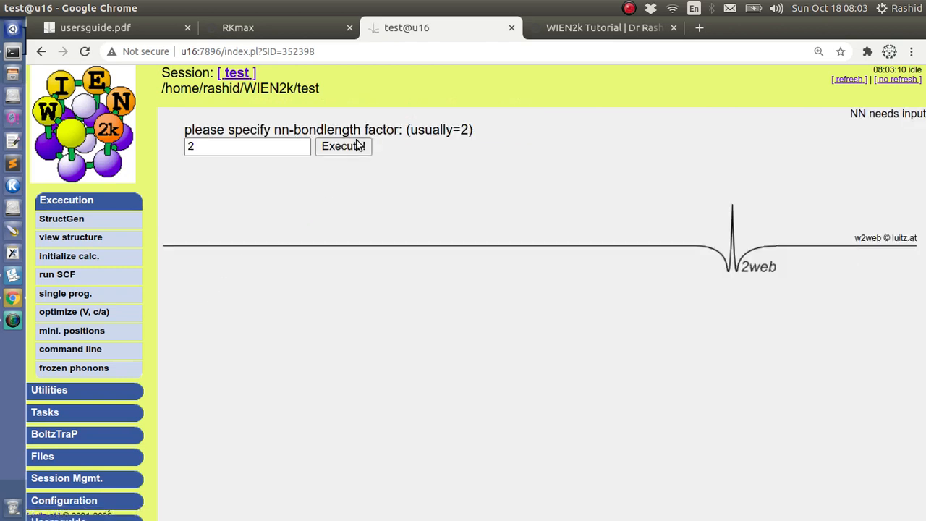
click(343, 147)
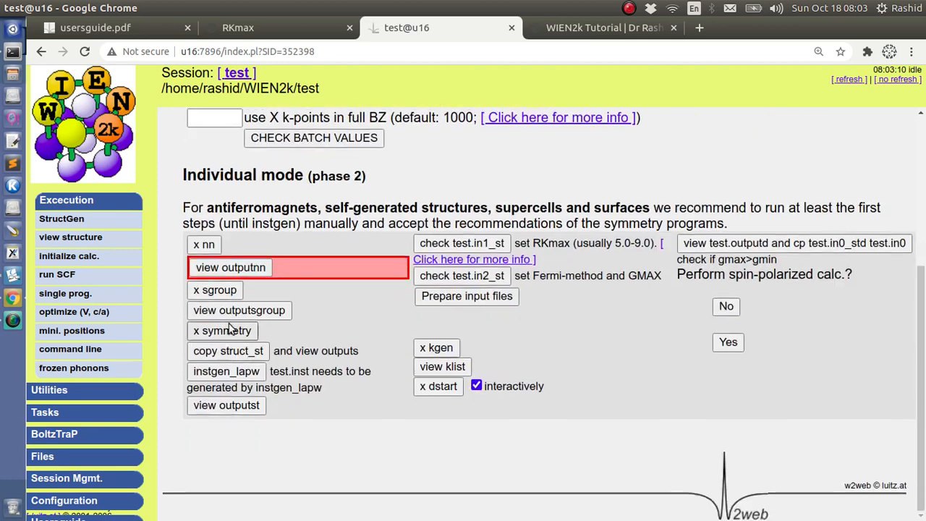
click(230, 267)
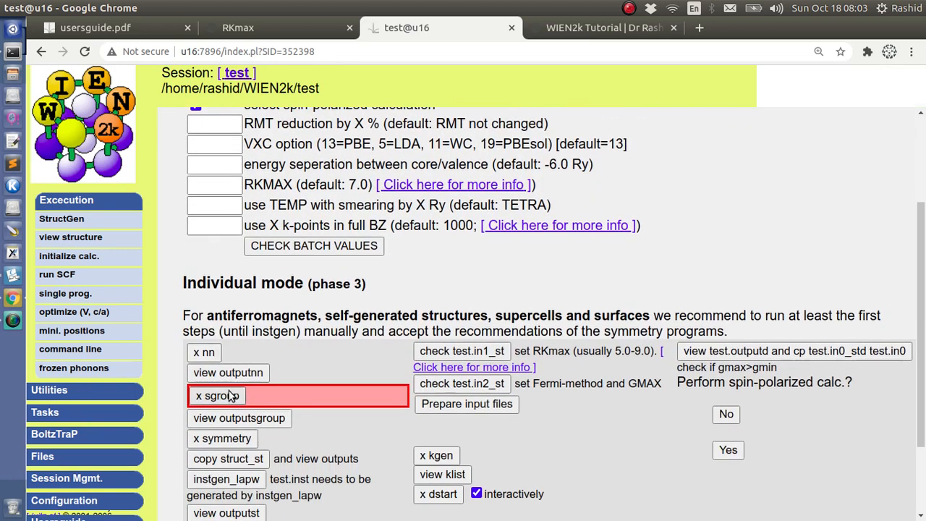
Run sgroup and accept the space group 225 (Fm-3m) structure
click(214, 396)
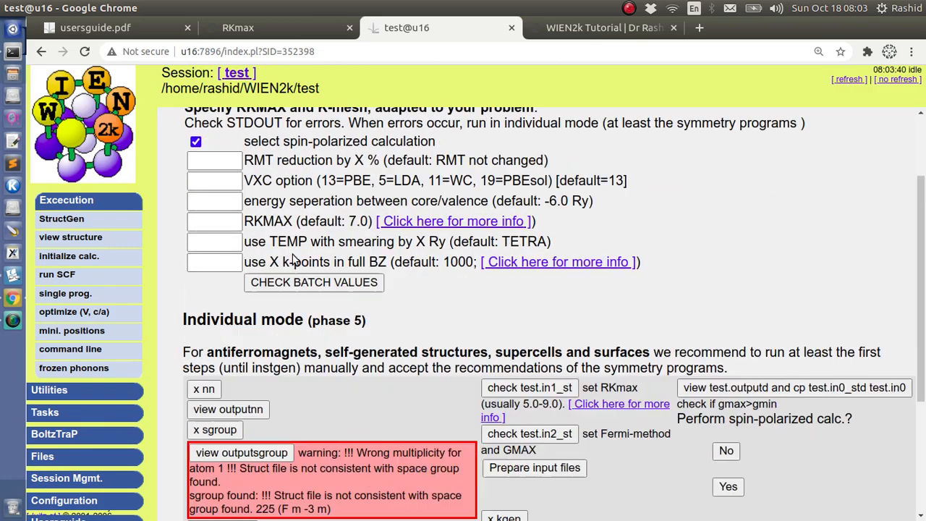
scroll(down, 3)
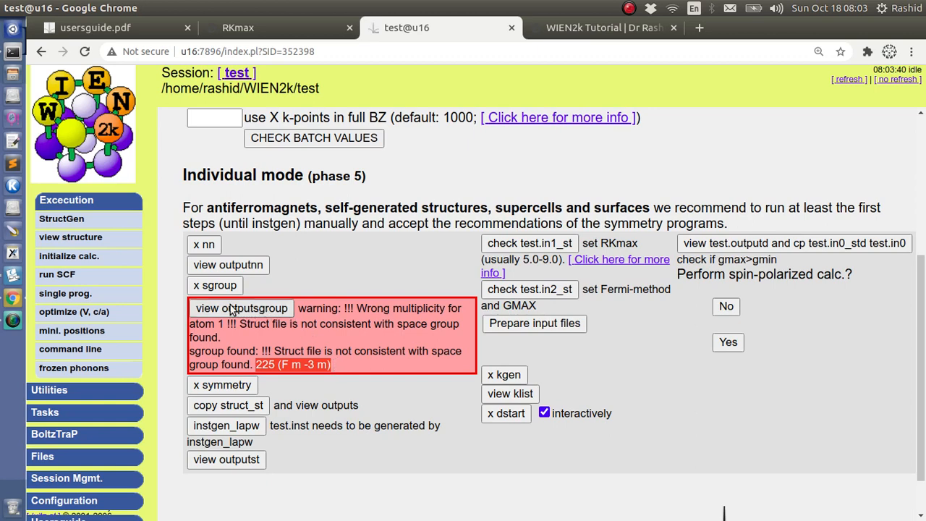
click(241, 309)
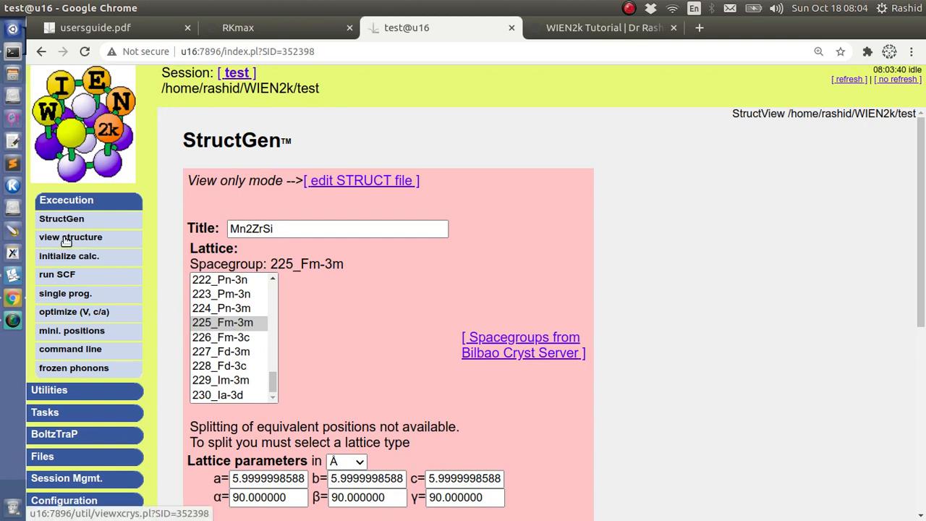
Display the space-group 225 Mn2ZrSi cell in XCrySDen, then close the viewer
click(70, 237)
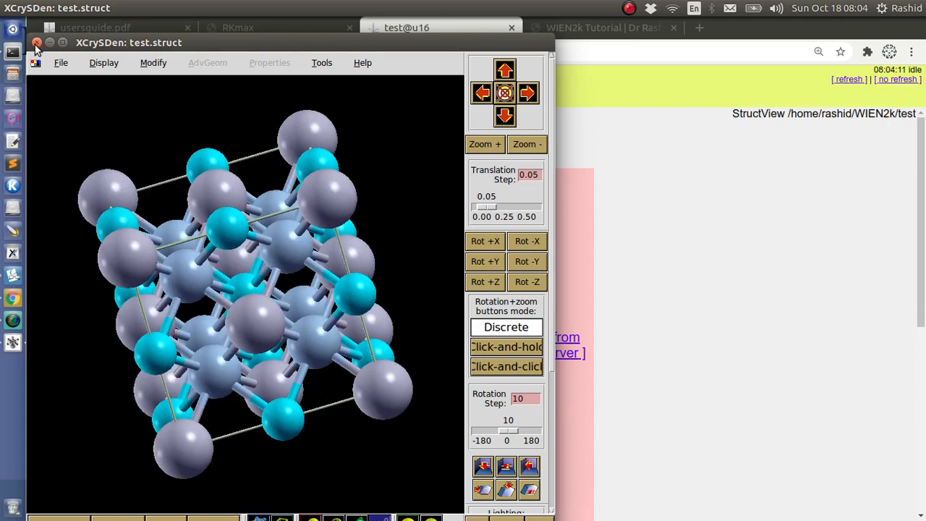
click(37, 42)
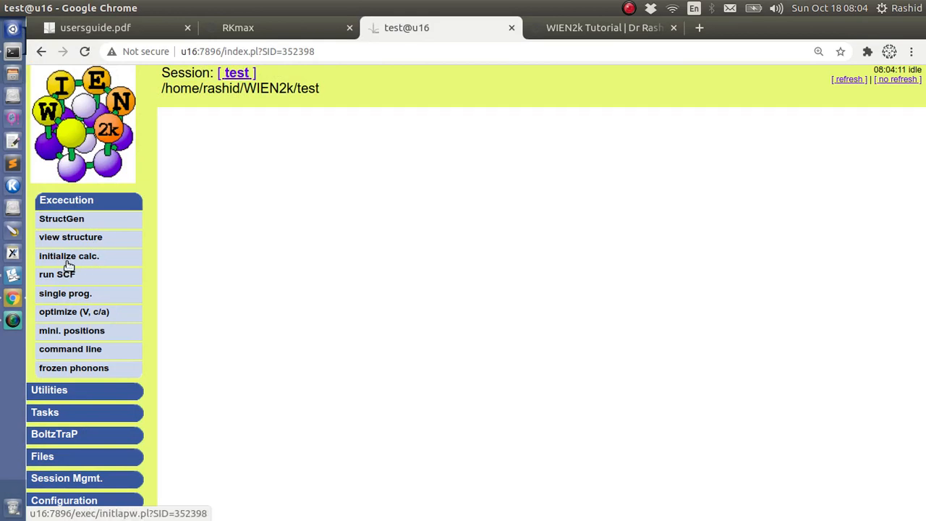
Resume initialization at the symmetry step and copy the symmetrized structure without saving
click(69, 256)
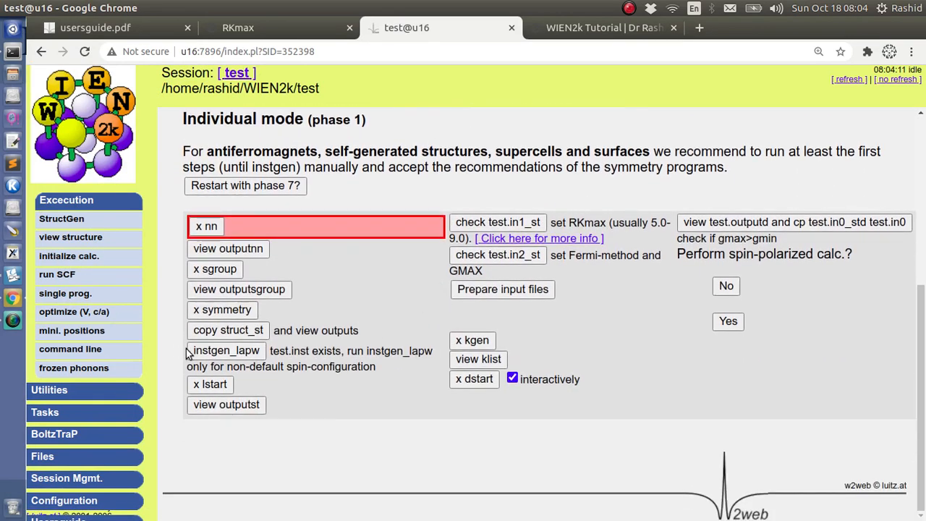
click(222, 310)
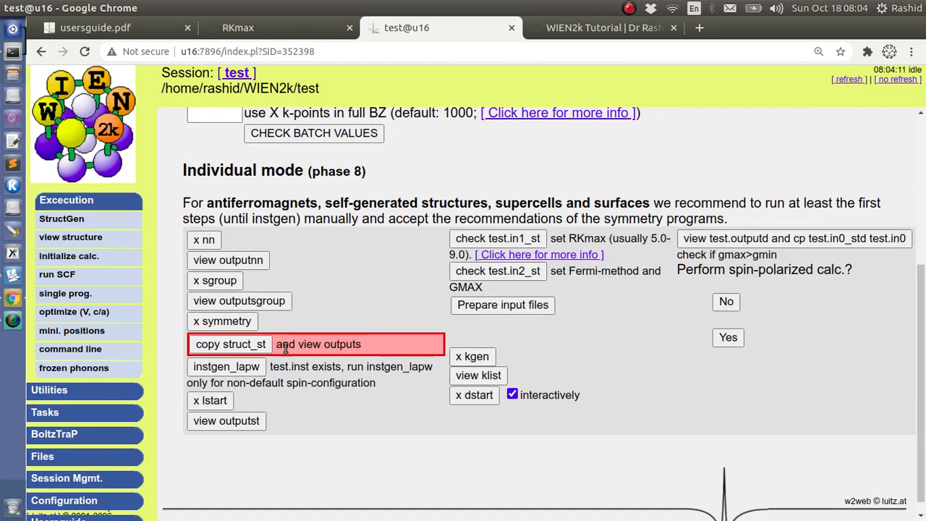
click(318, 344)
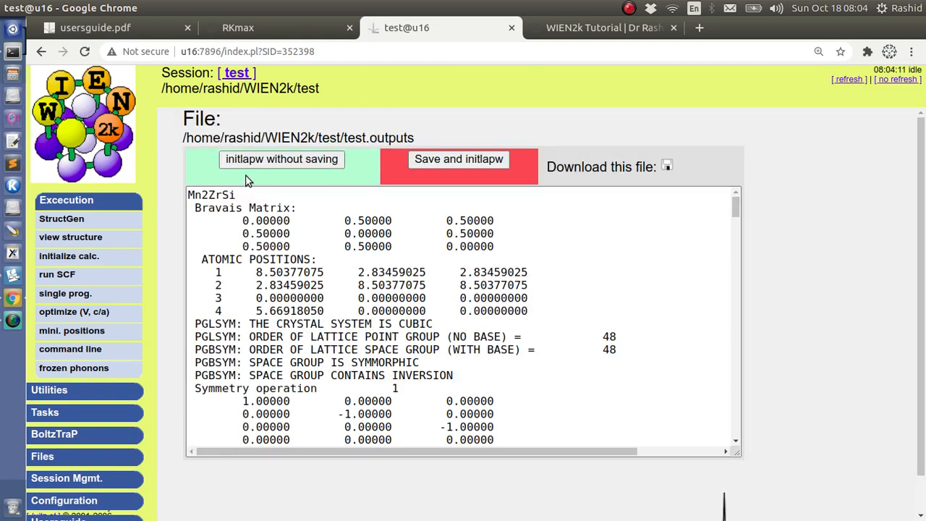
click(68, 255)
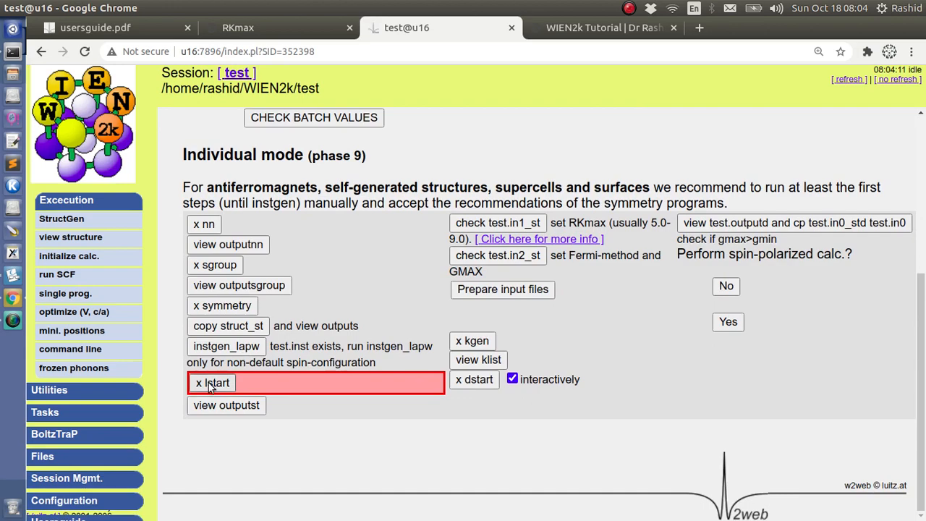
Run lstart and advance initialization to the 'check test.in1_st' step
click(212, 383)
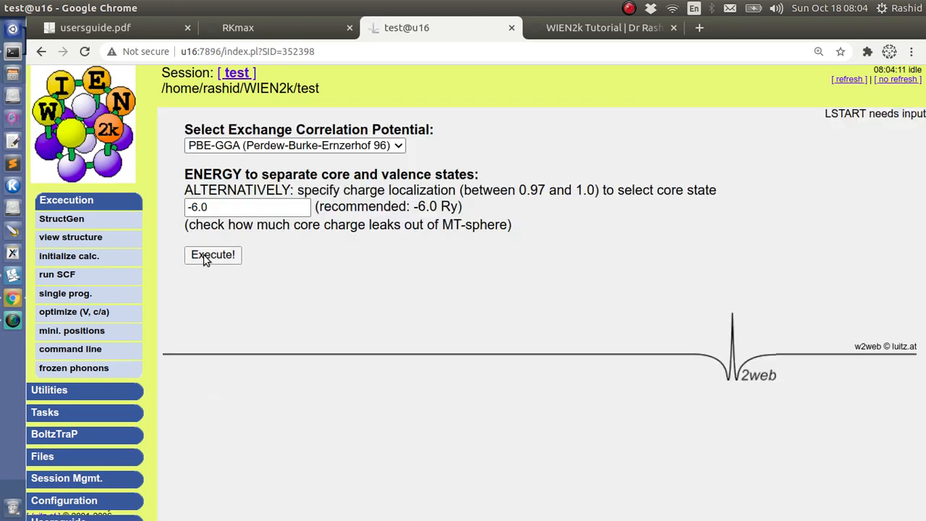
click(212, 255)
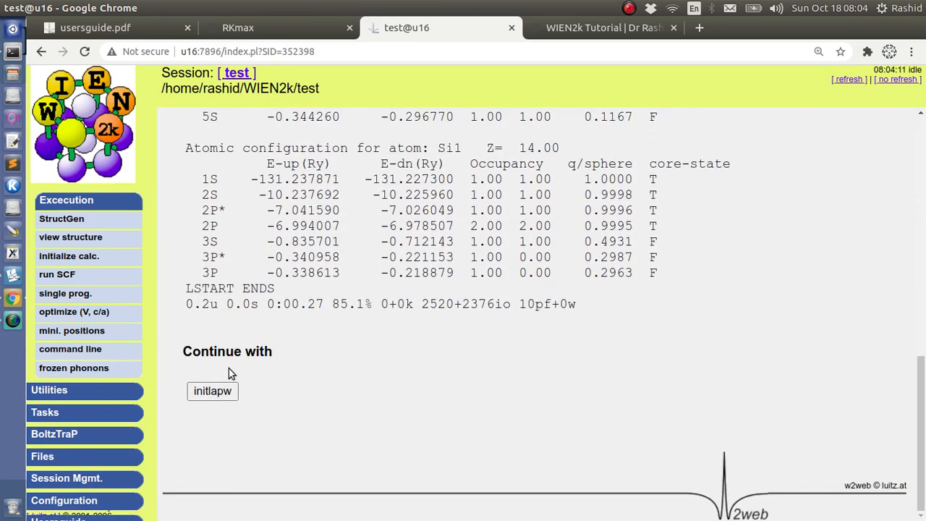
click(213, 391)
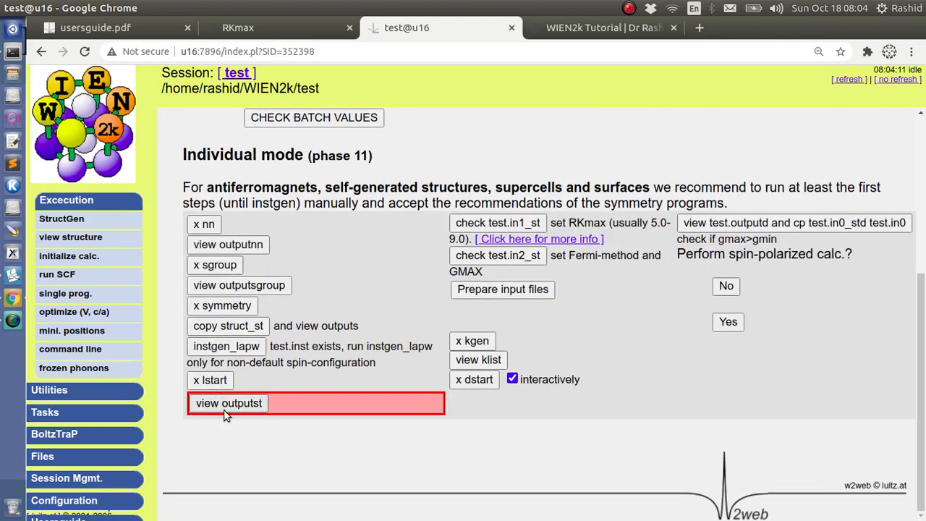
click(229, 403)
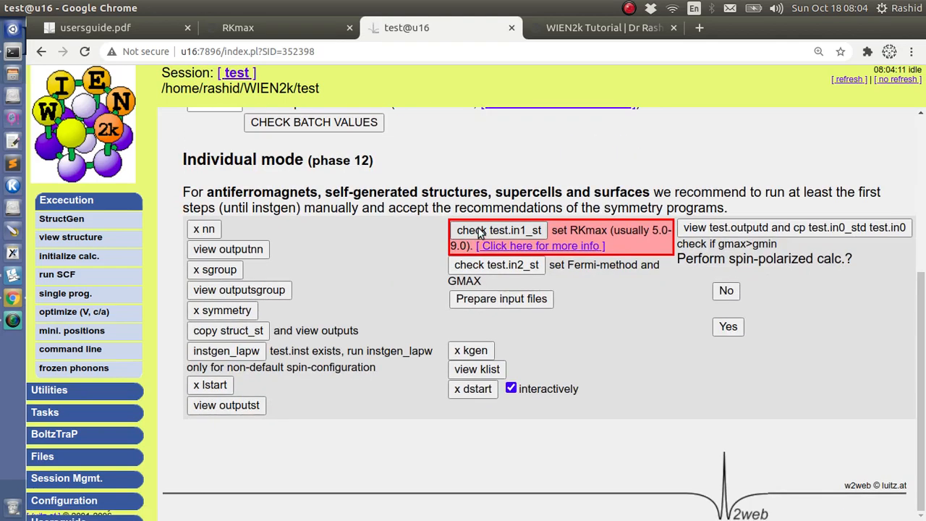
Open test.in1_st, select its 7.00 RKmax value, and check rkmax in the user's guide
click(498, 230)
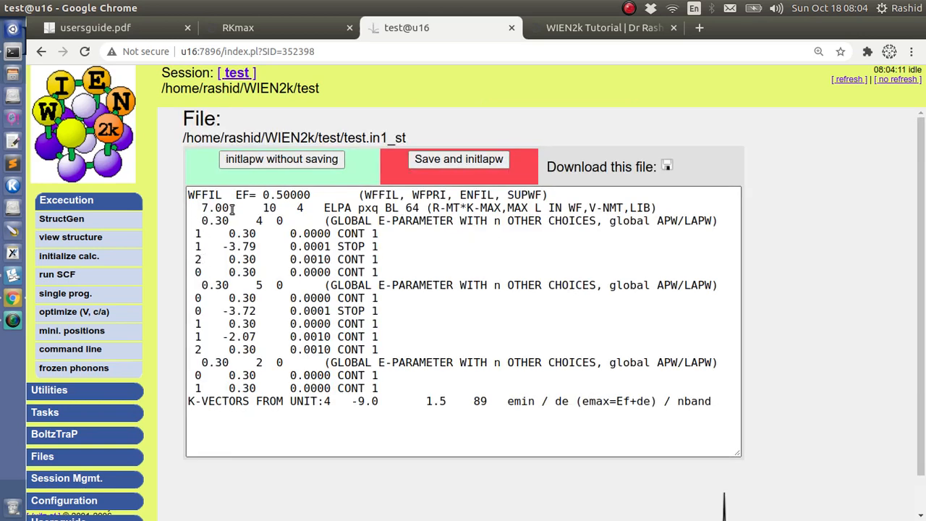
mouse_move(431, 208)
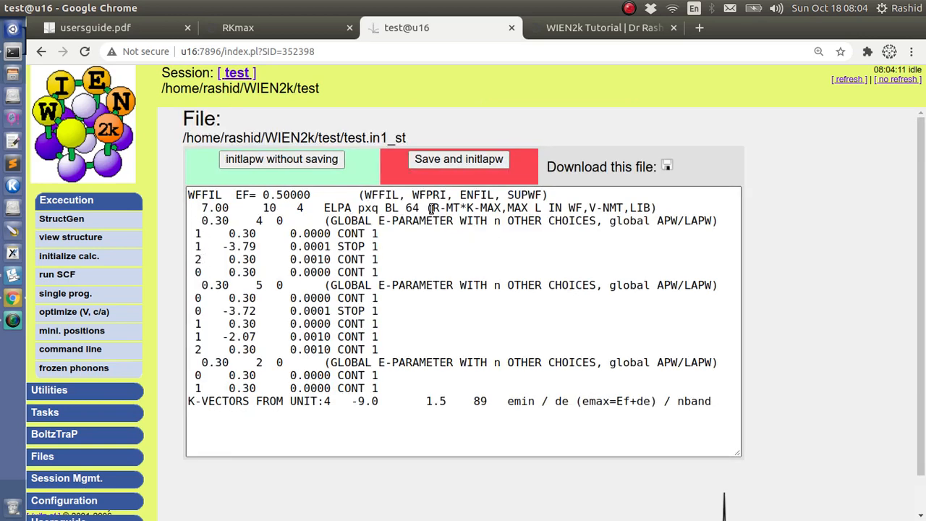
double_click(467, 208)
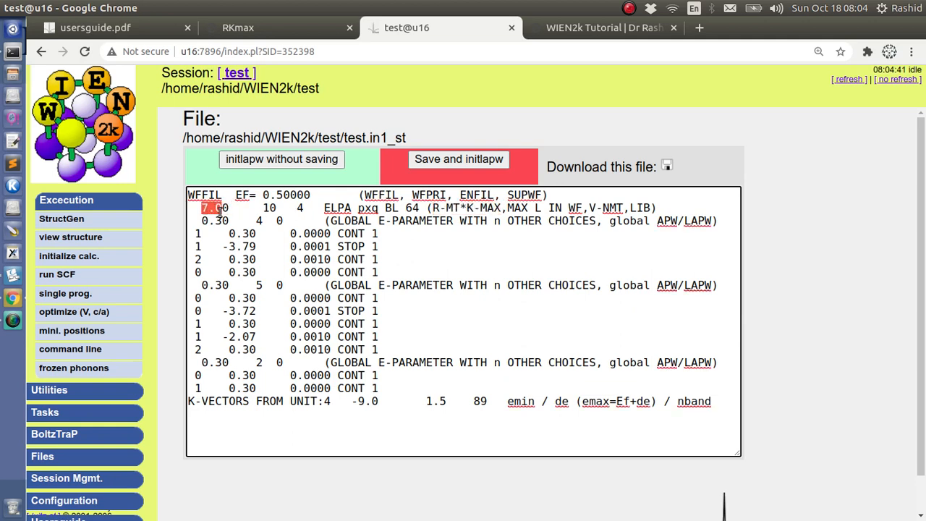
click(116, 27)
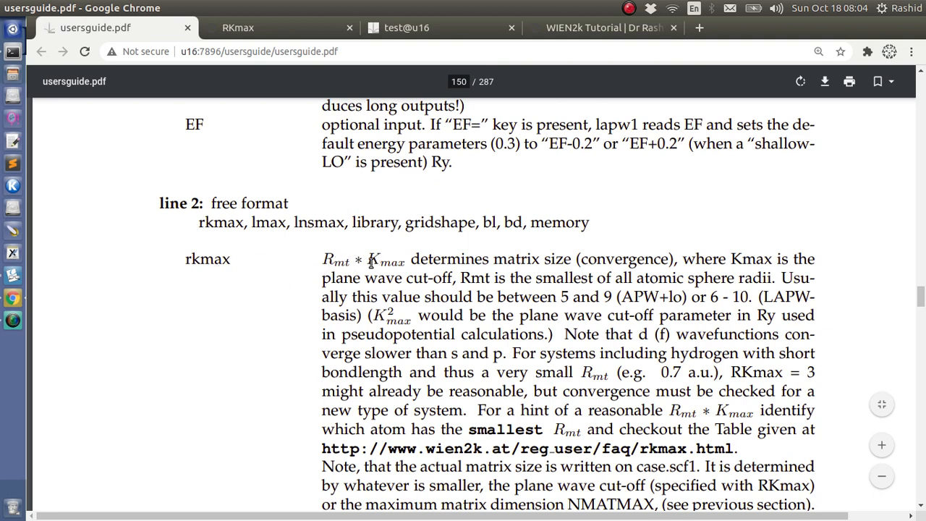
mouse_move(648, 293)
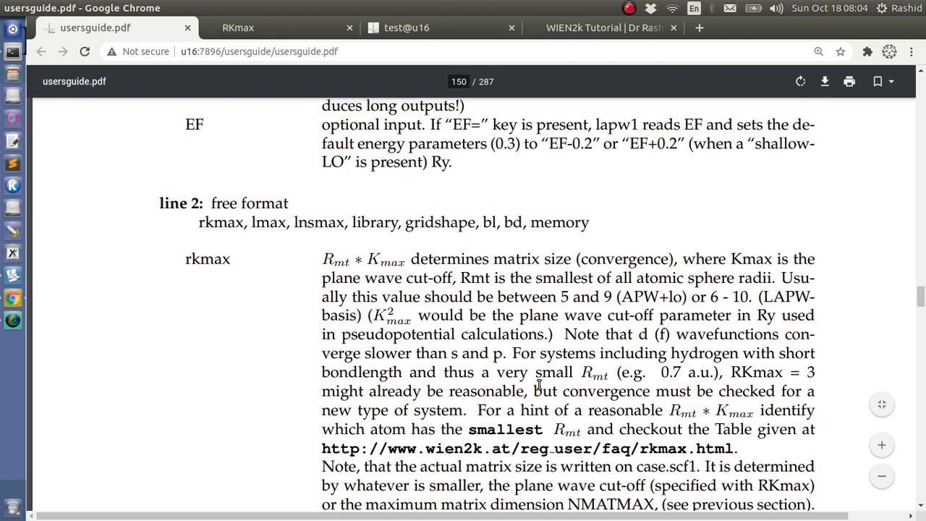
mouse_move(366, 277)
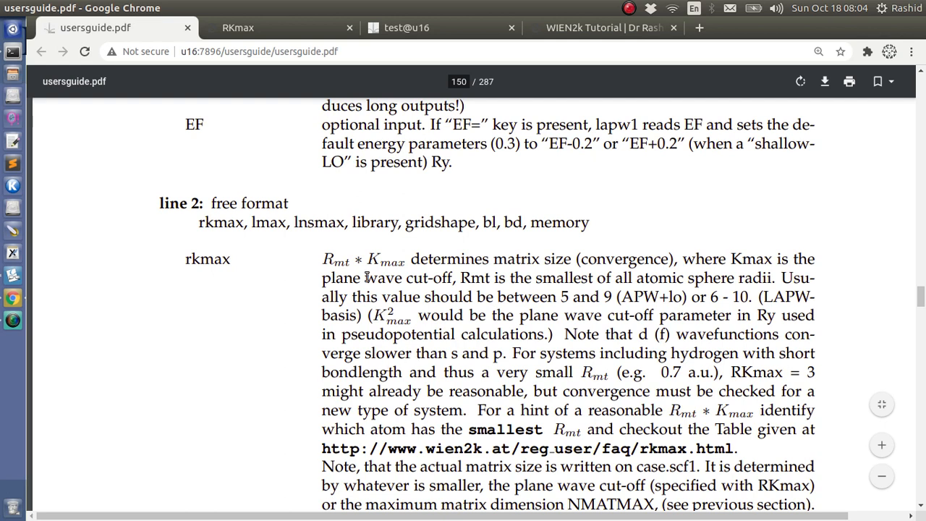
mouse_move(646, 348)
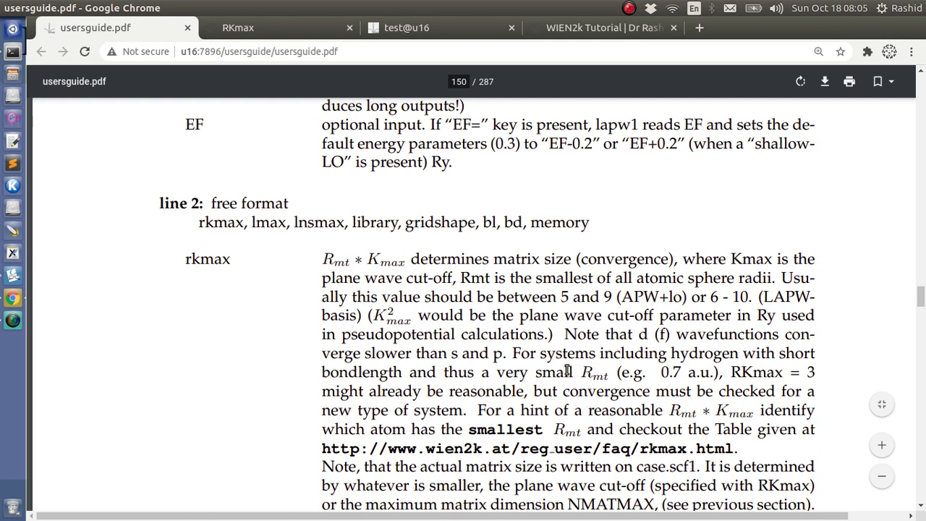
mouse_move(635, 410)
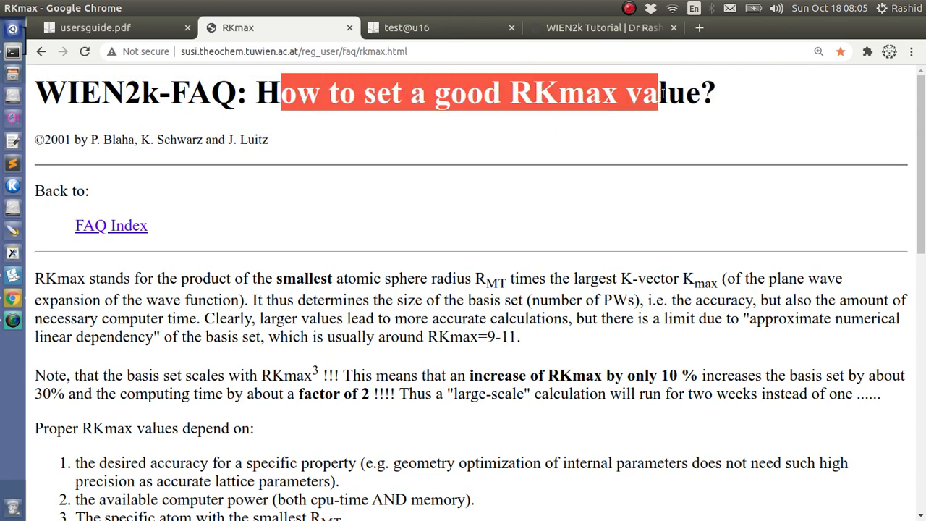
Find the FAQ table's recommended RKmax of 8.0 for Mn–Zn, then return to test.in1_st
scroll(down, 3)
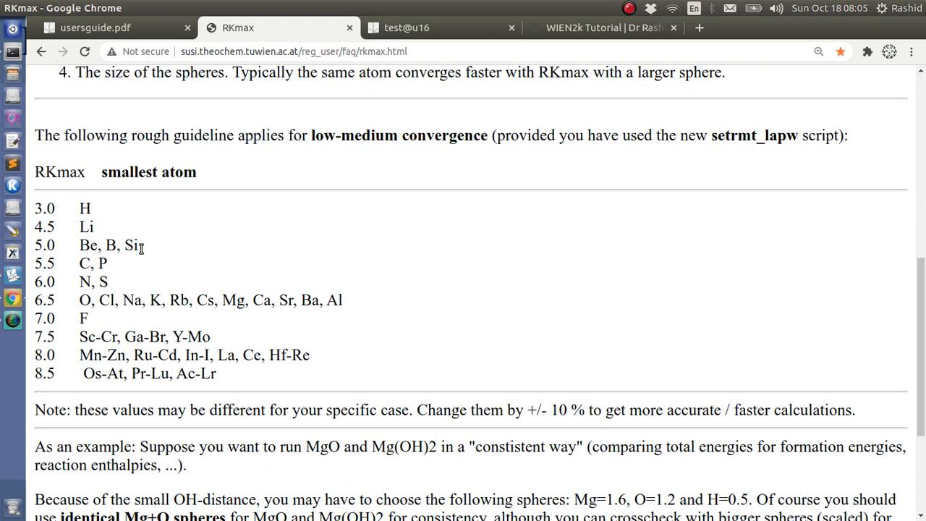
mouse_move(102, 359)
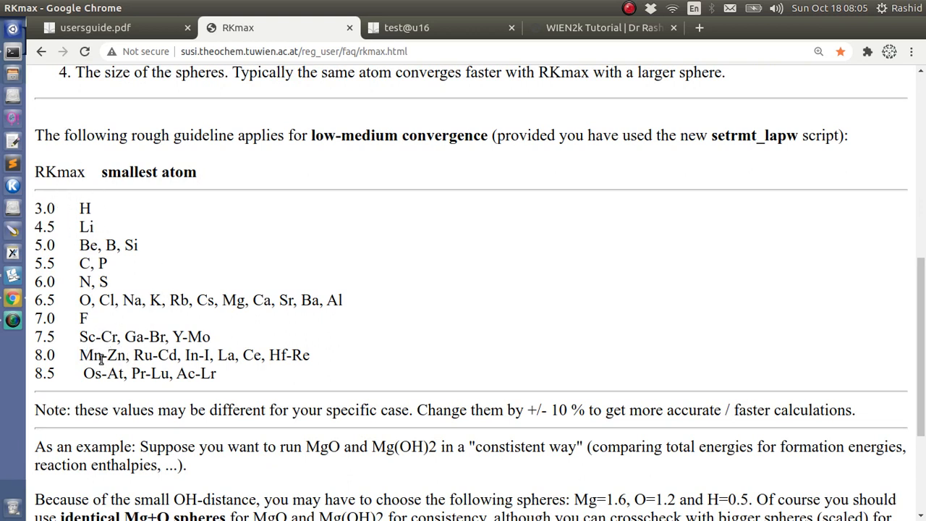
double_click(90, 355)
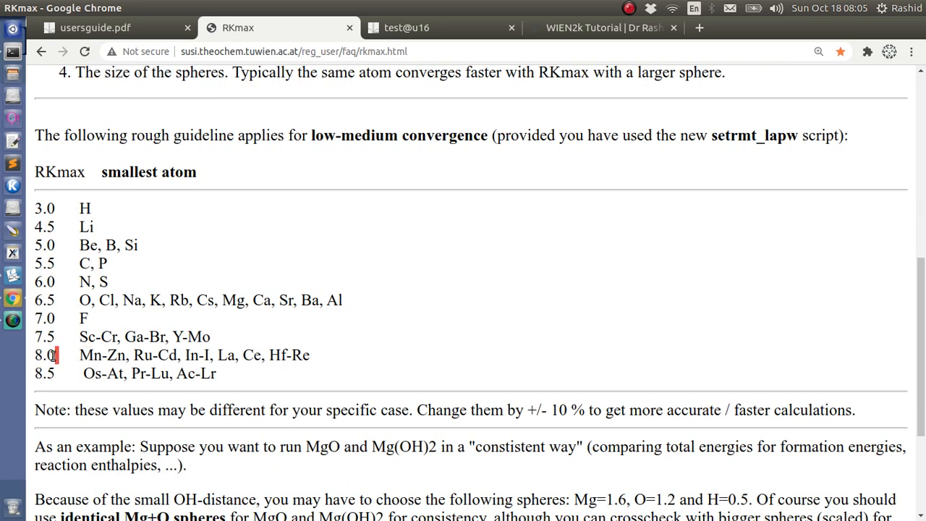
click(406, 28)
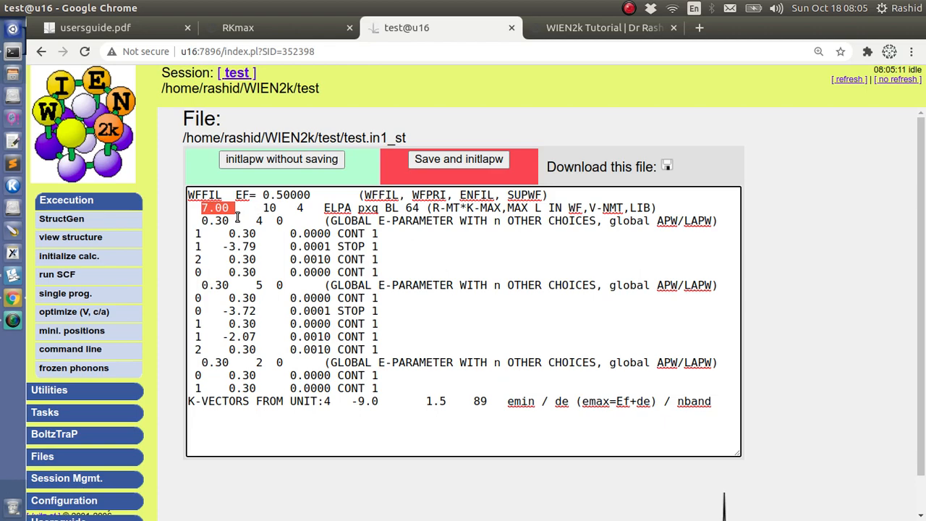
Change RKmax in test.in1_st from 7.00 to 8.0, save, and continue initialization
text(8.)
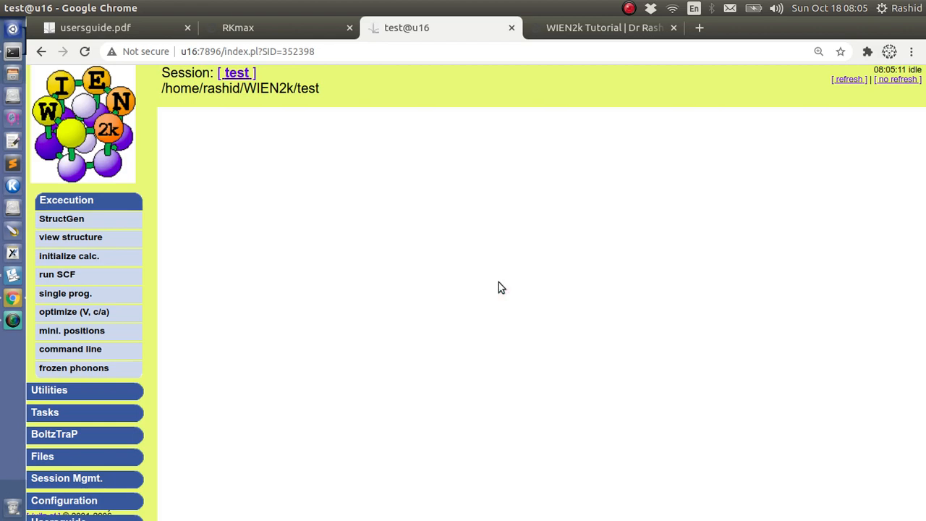
click(69, 256)
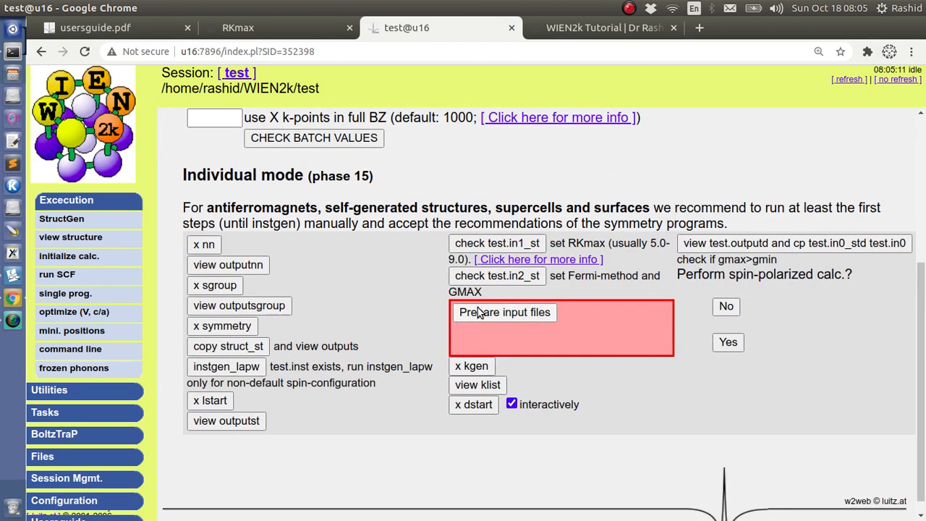
Generate the in0, in1, in2, inc, inm files and run kgen with 500 k-points
click(504, 312)
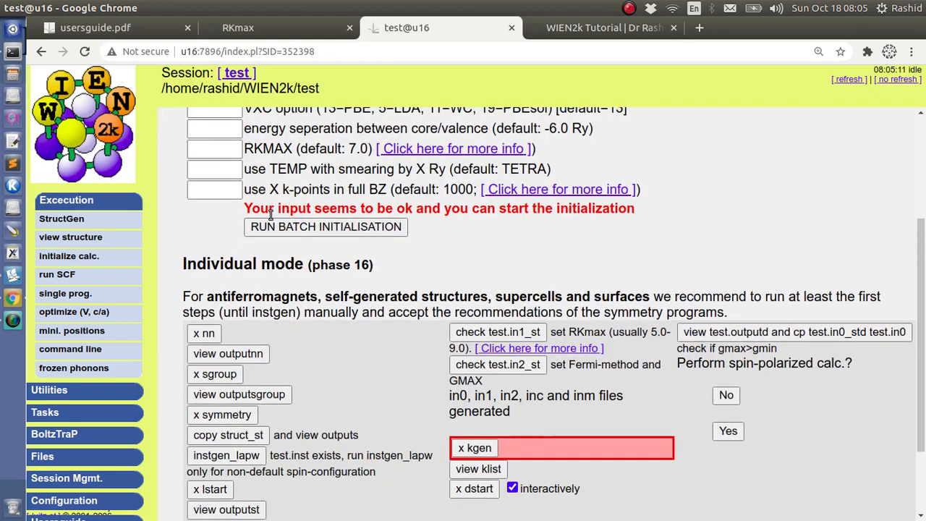
scroll(down, 3)
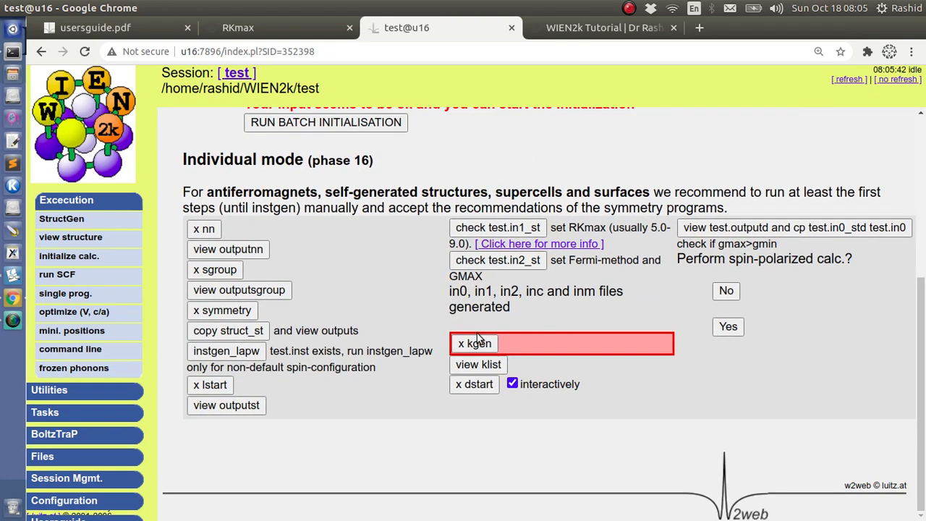
click(474, 343)
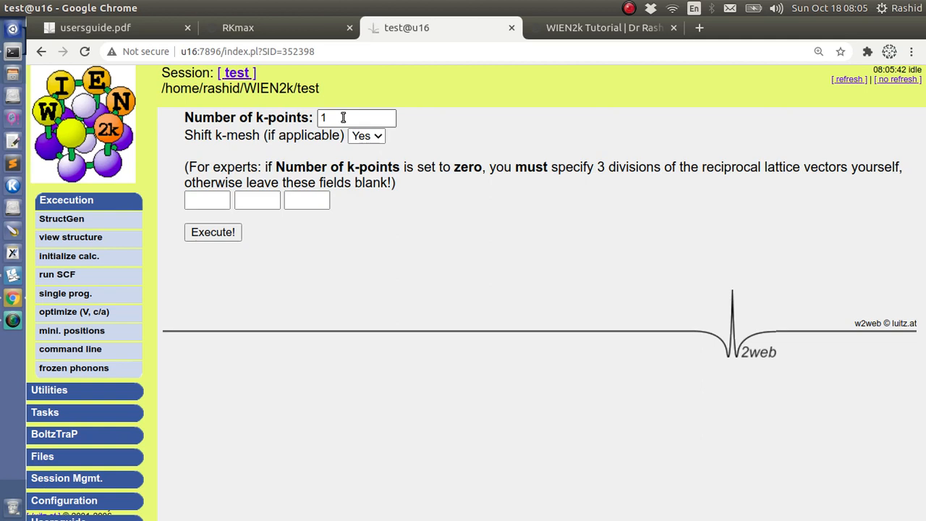
click(356, 117)
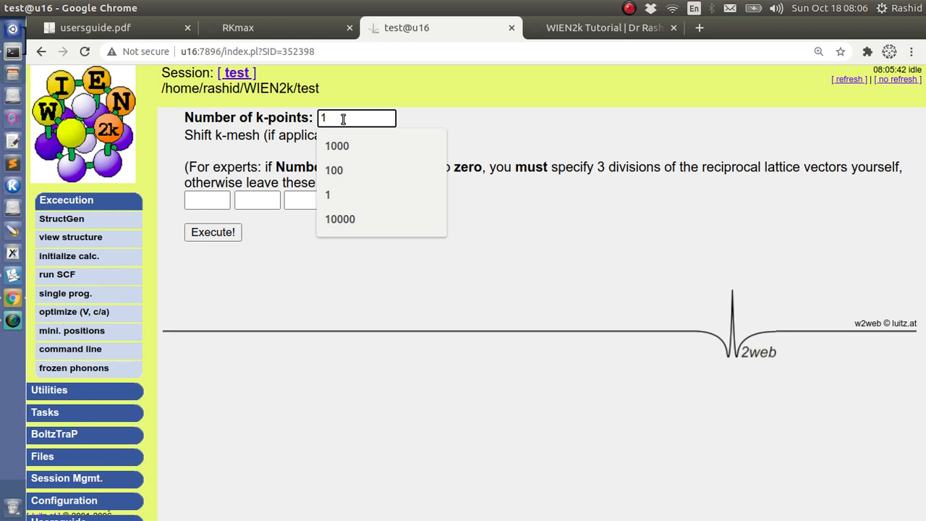
mouse_move(258, 118)
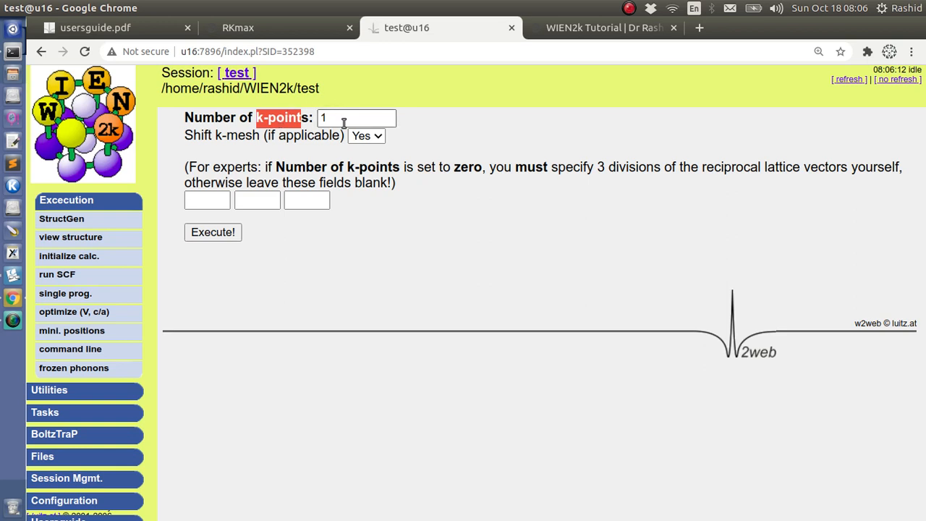
click(357, 117)
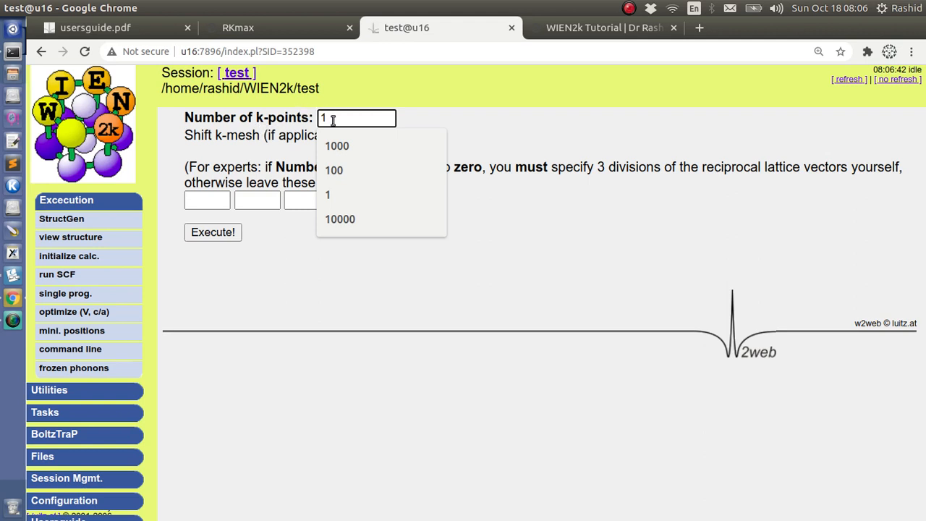
text(5)
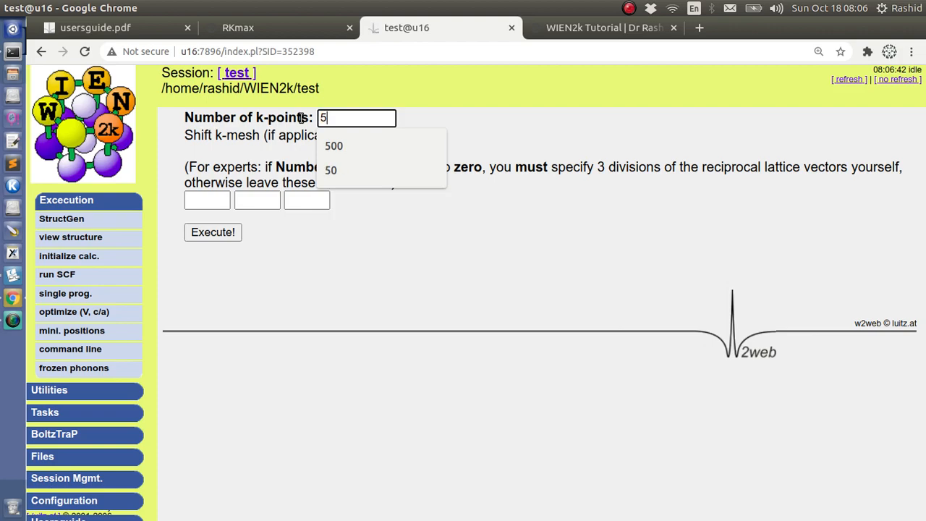
click(334, 145)
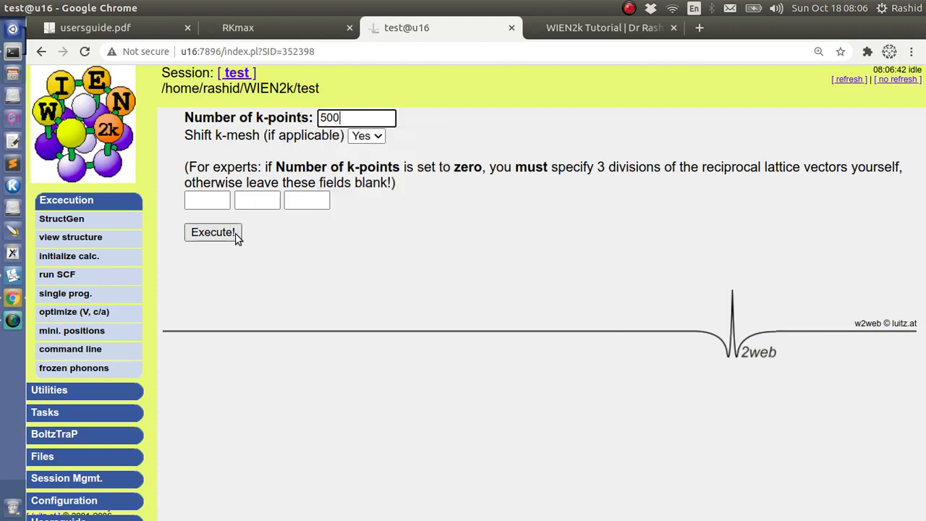
click(213, 232)
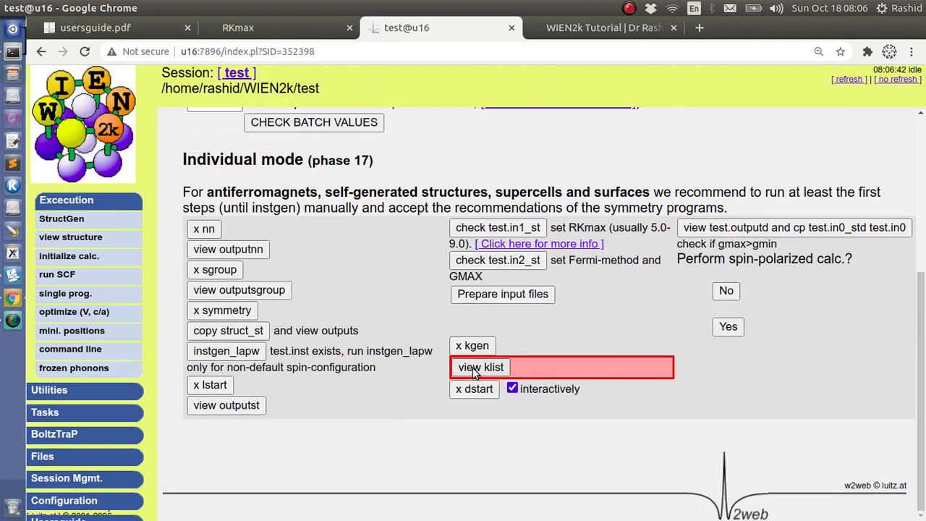
Check the k-point list, choose spin-polarized, and run dstart for spin-up and spin-down
click(481, 367)
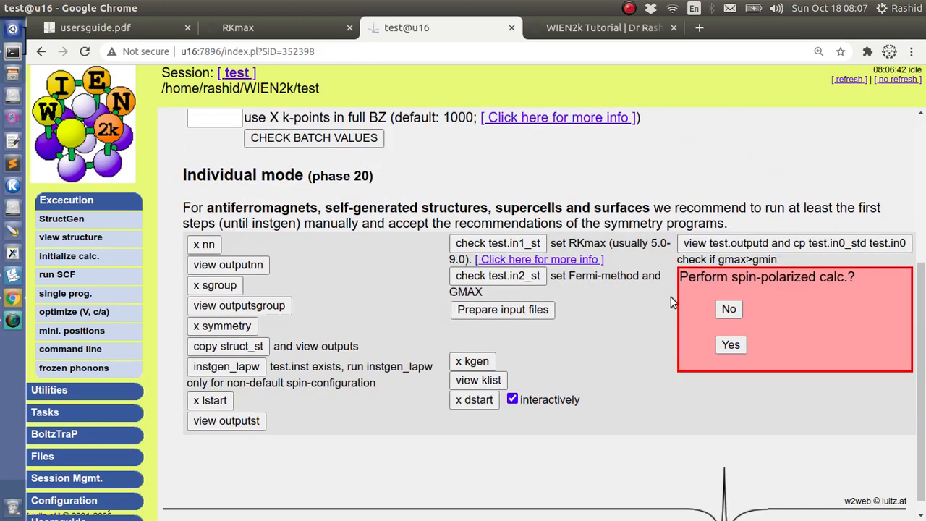
mouse_move(843, 274)
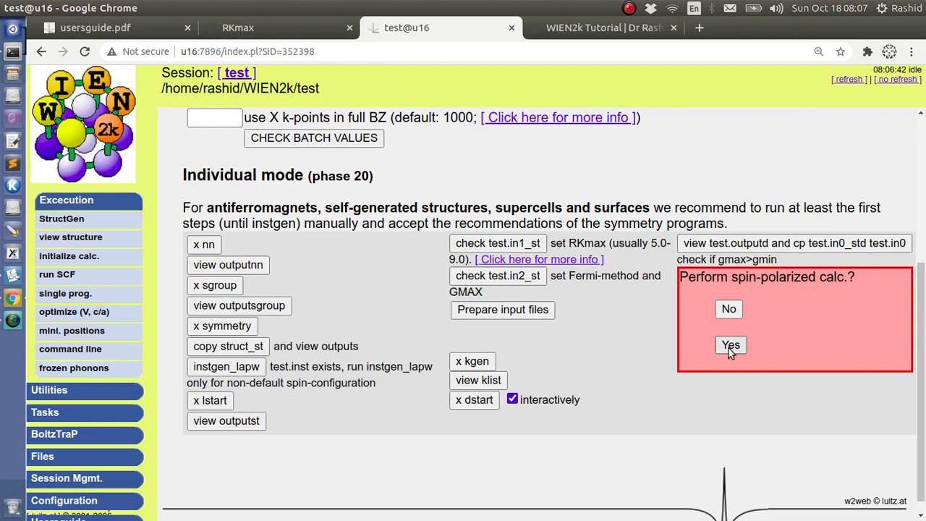
click(731, 345)
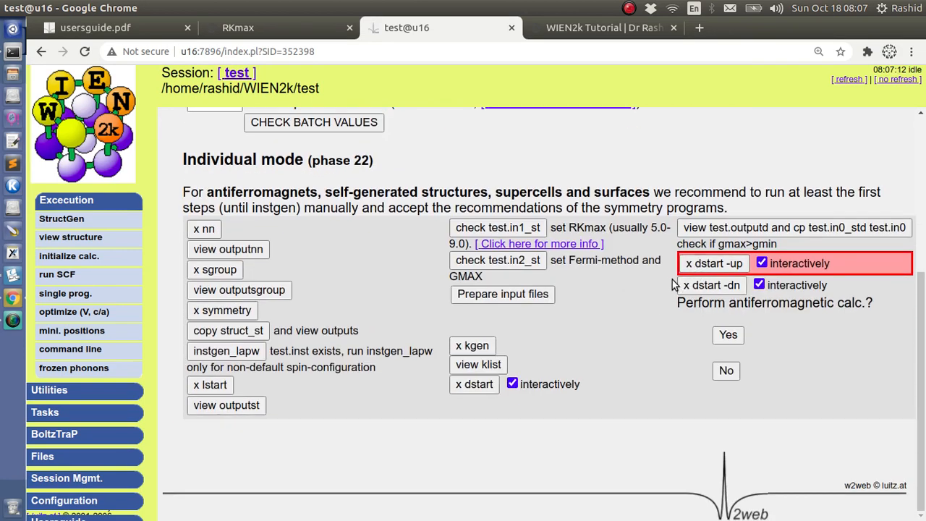
click(714, 262)
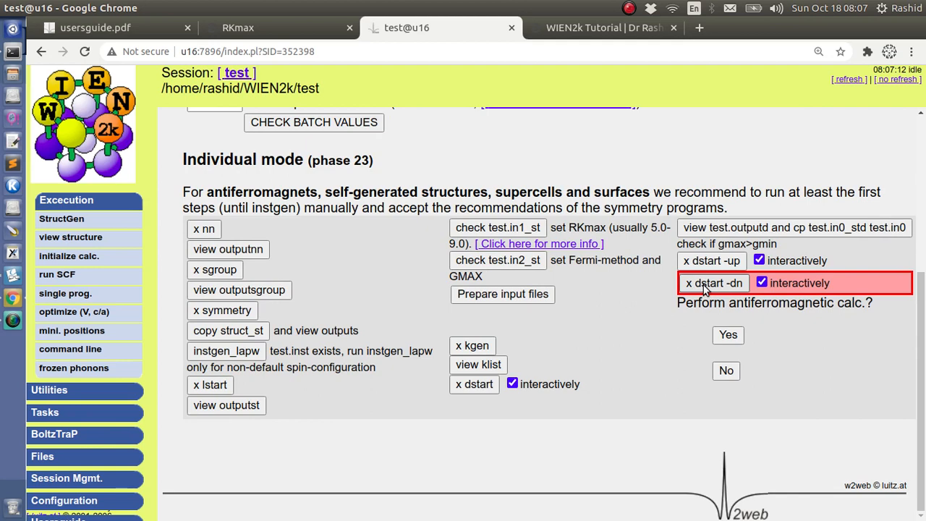
click(714, 283)
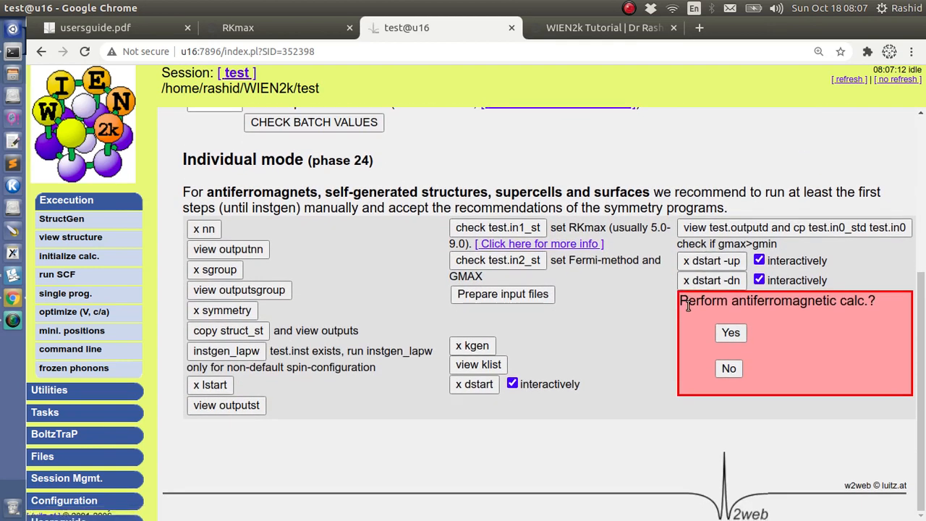
mouse_move(831, 302)
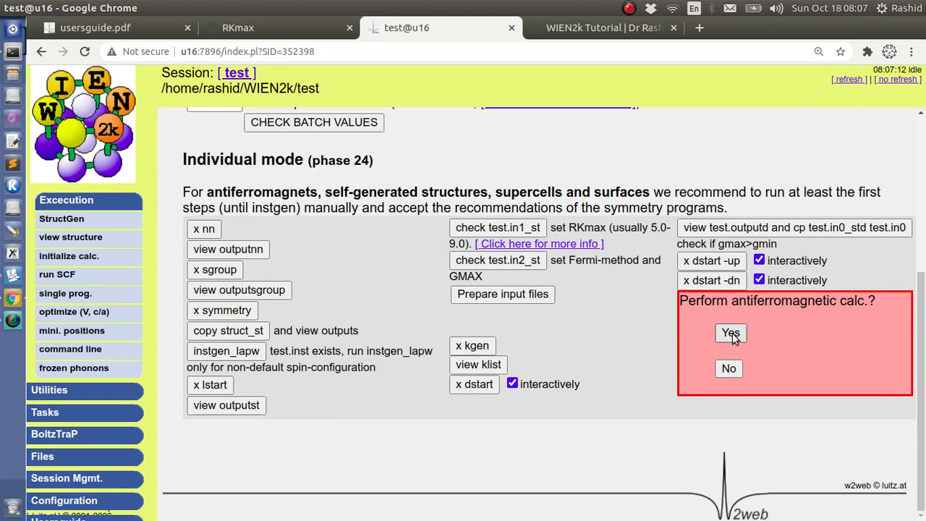
Answer Yes to the antiferromagnetic calculation question and scroll to the afminput/scf options
click(730, 333)
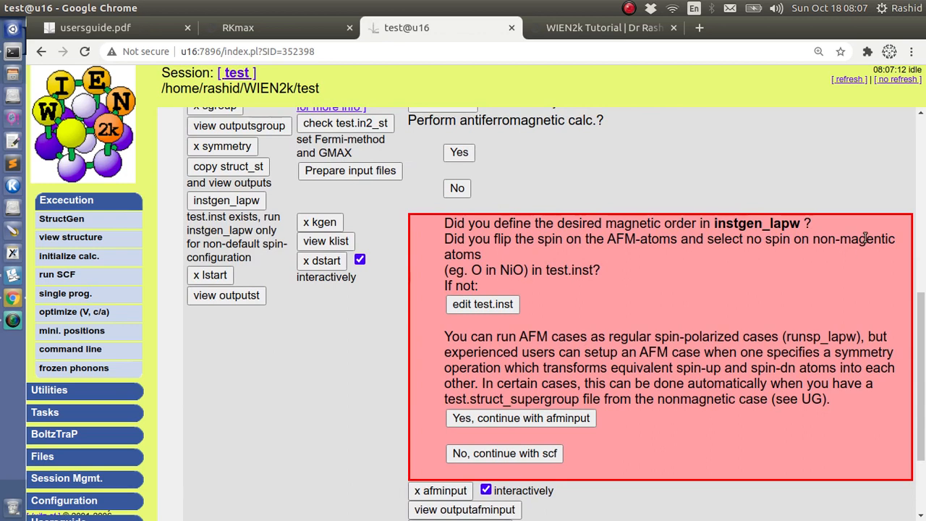
mouse_move(483, 304)
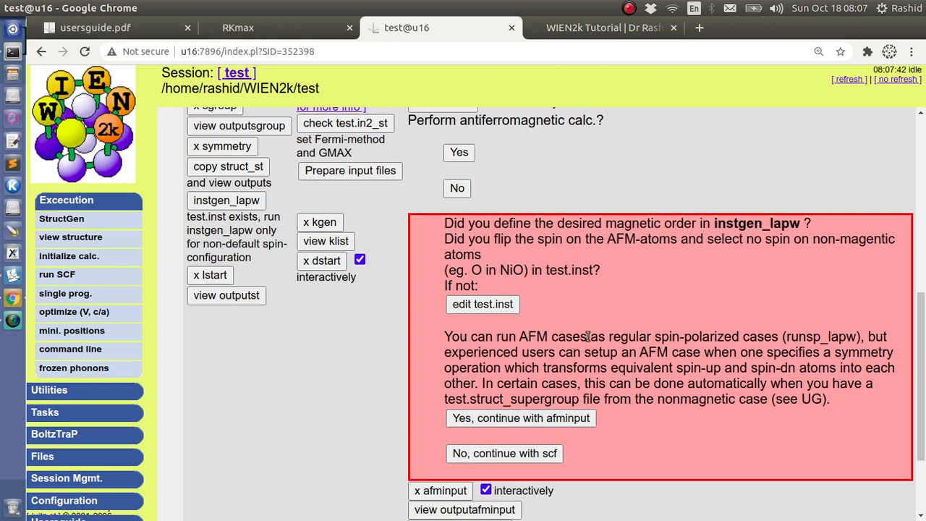
mouse_move(585, 337)
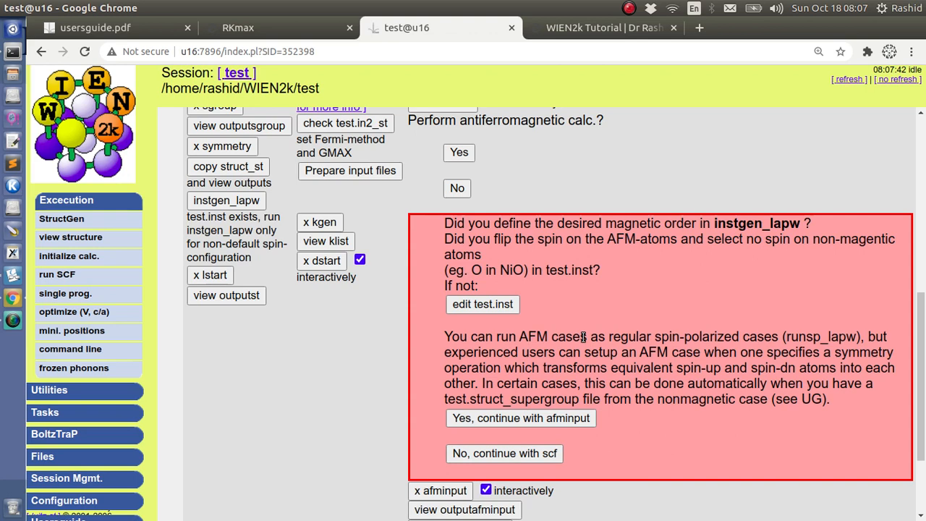
mouse_move(614, 323)
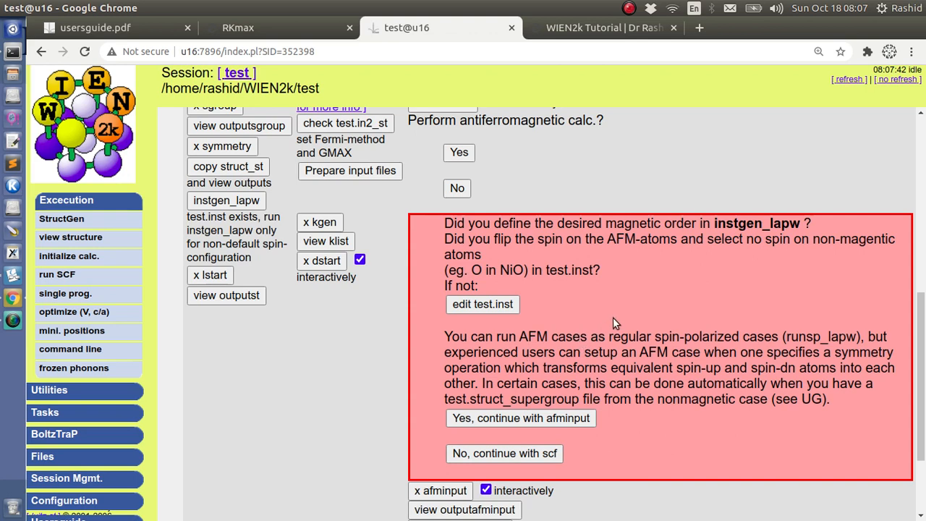
mouse_move(658, 315)
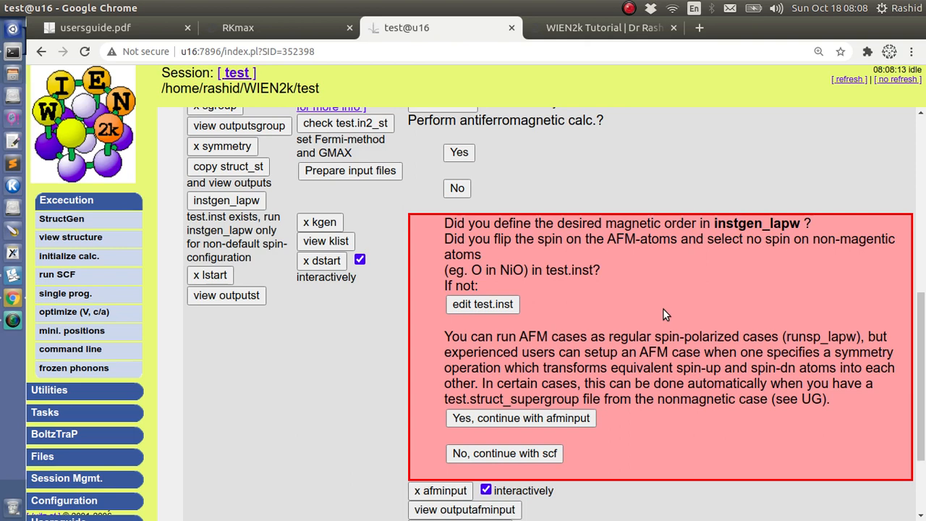
mouse_move(528, 240)
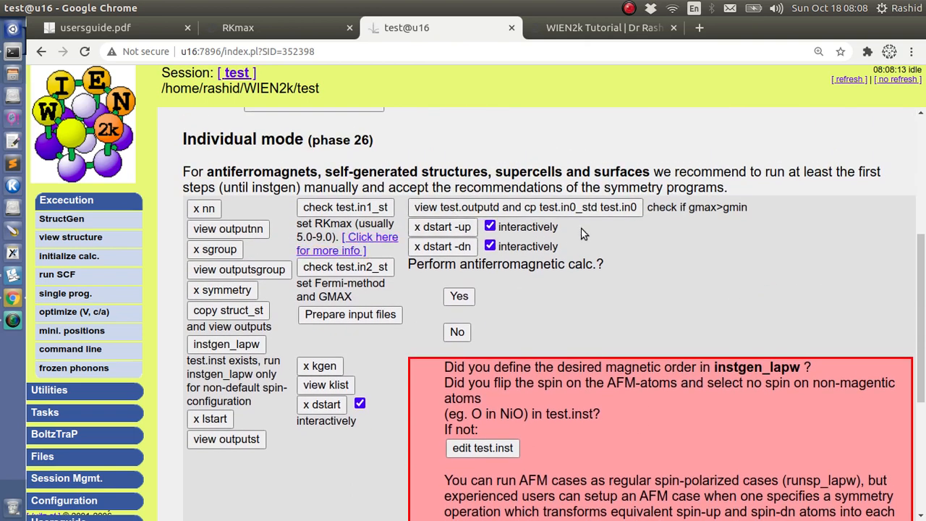
mouse_move(665, 384)
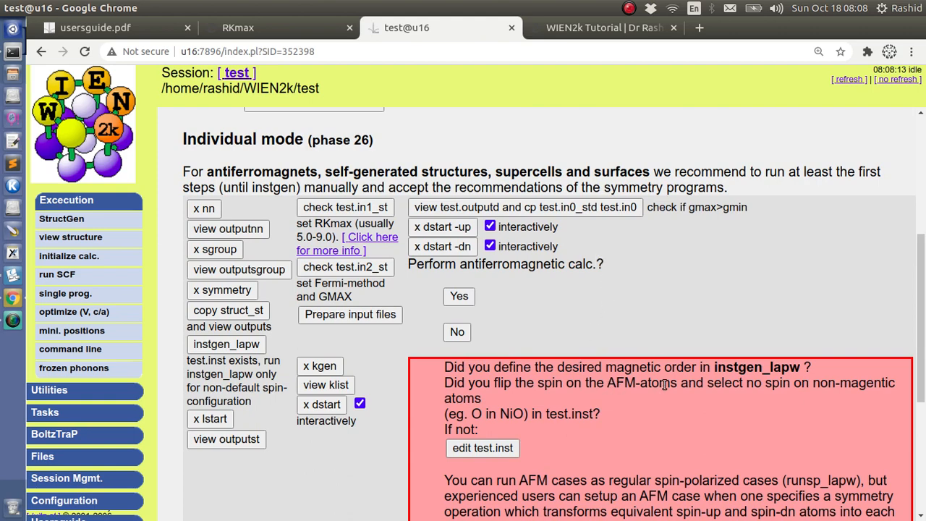
scroll(down, 3)
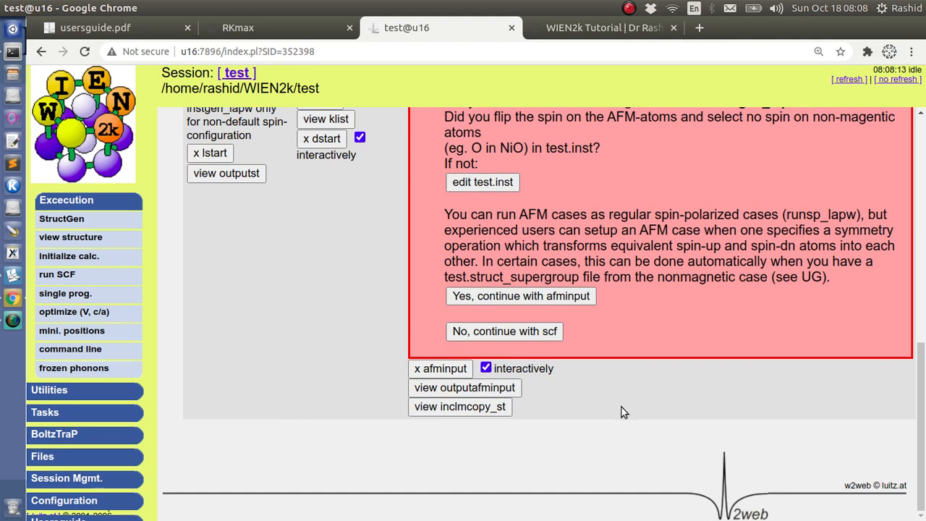
mouse_move(604, 399)
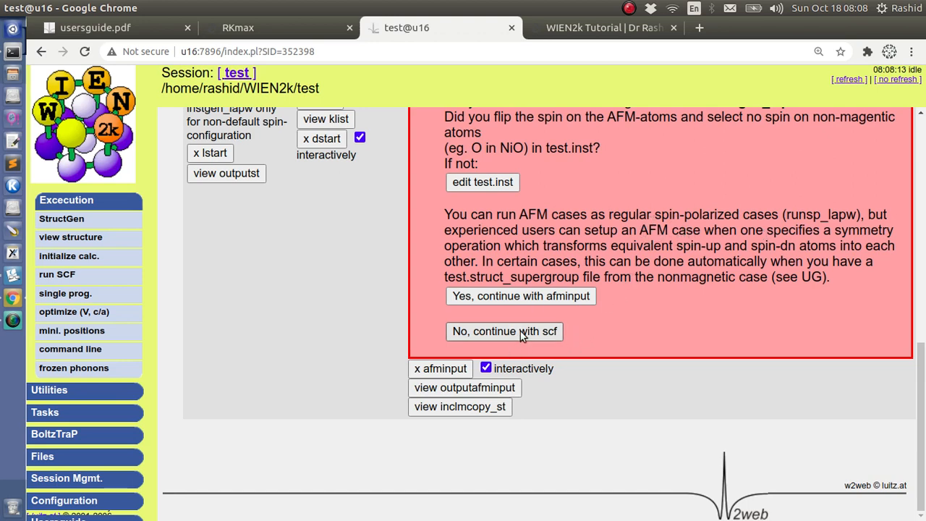
mouse_move(486, 334)
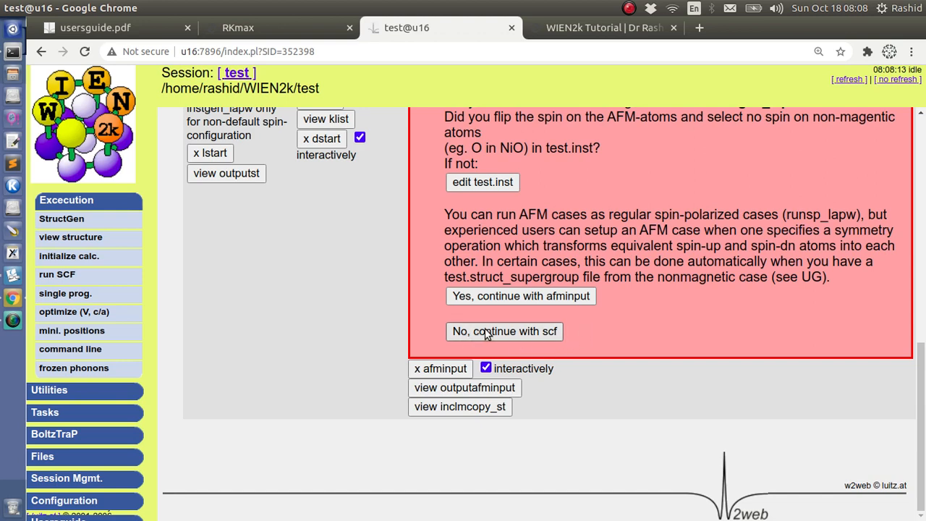
Skip afminput, start runsp_lapw -ec 0.0001 -NI, view its STDOUT, then show the tutorials site
click(505, 331)
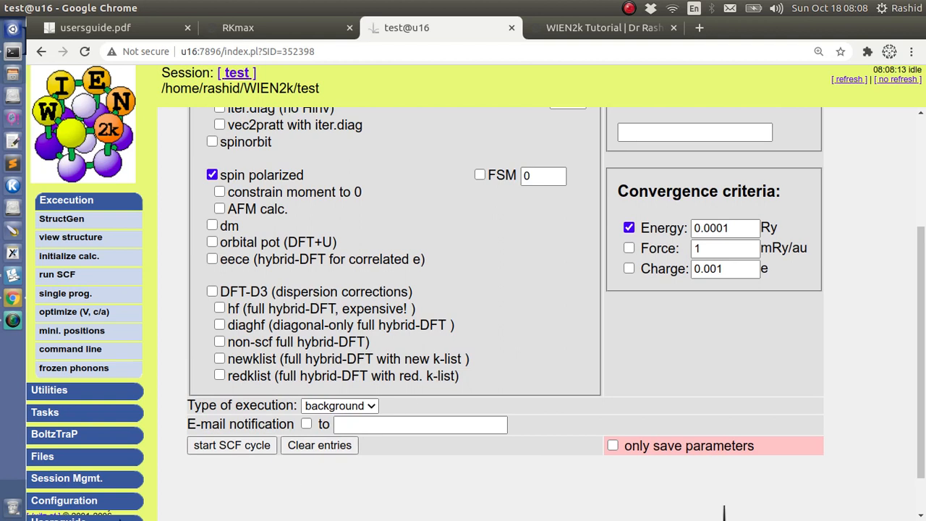
click(232, 445)
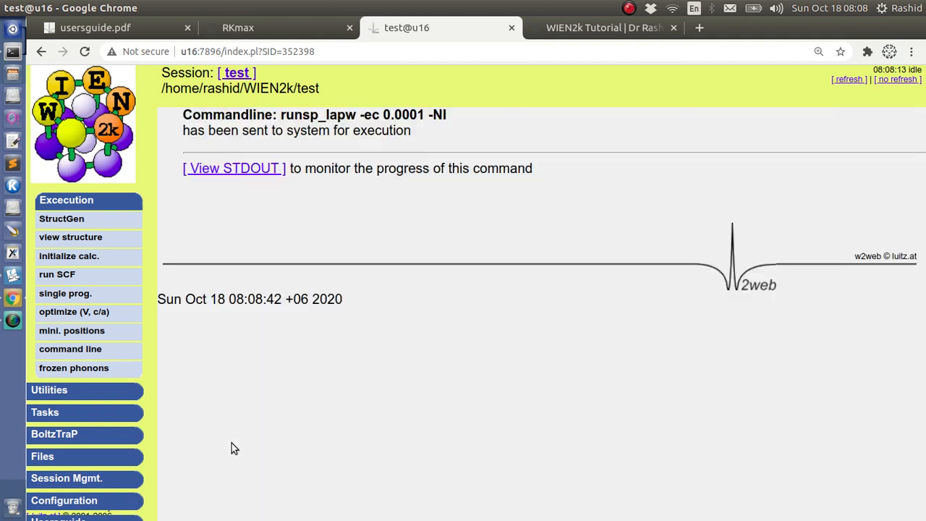
click(233, 168)
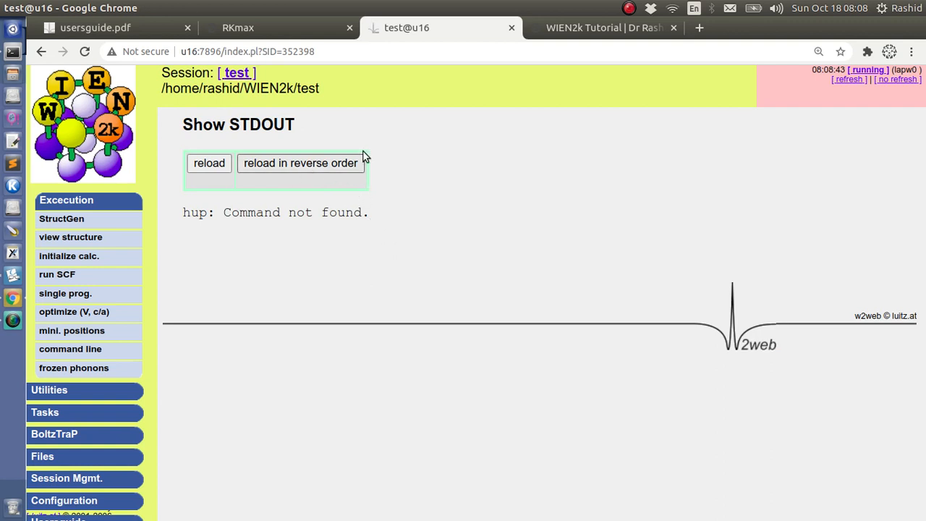
mouse_move(811, 158)
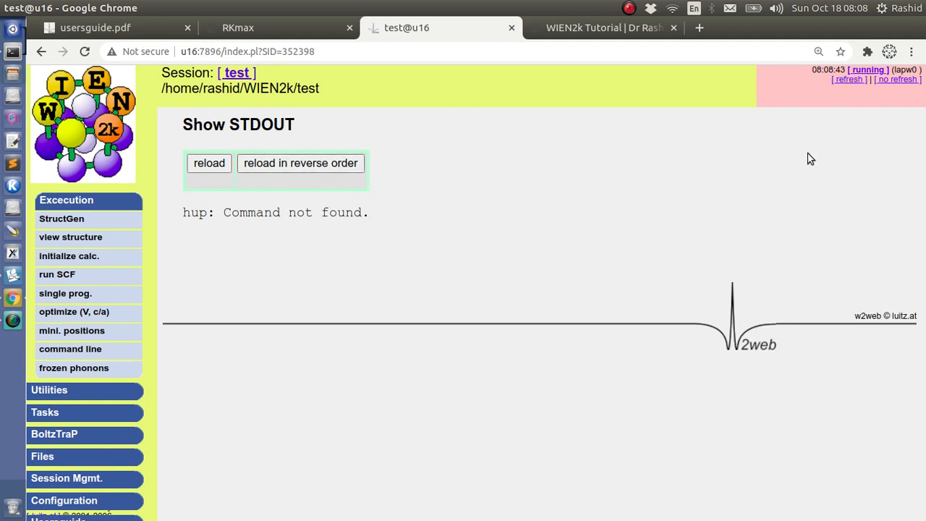
mouse_move(757, 191)
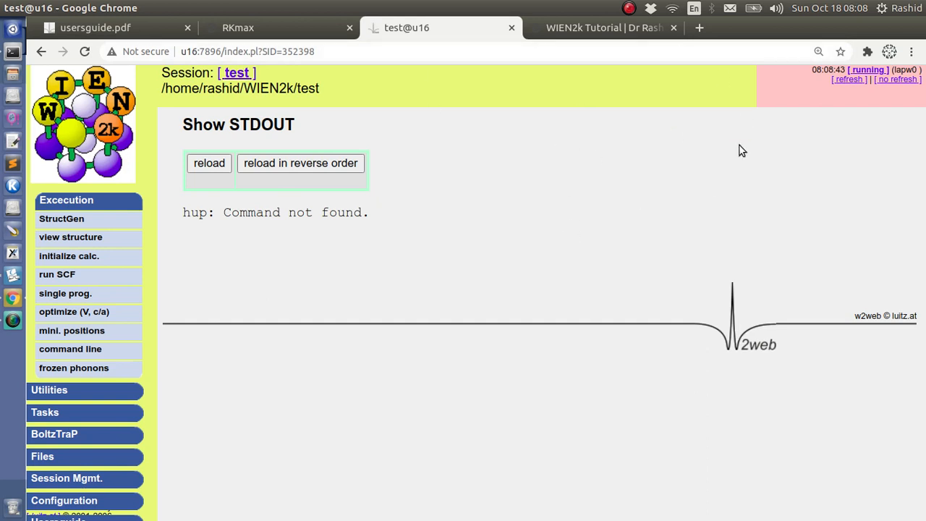
mouse_move(248, 341)
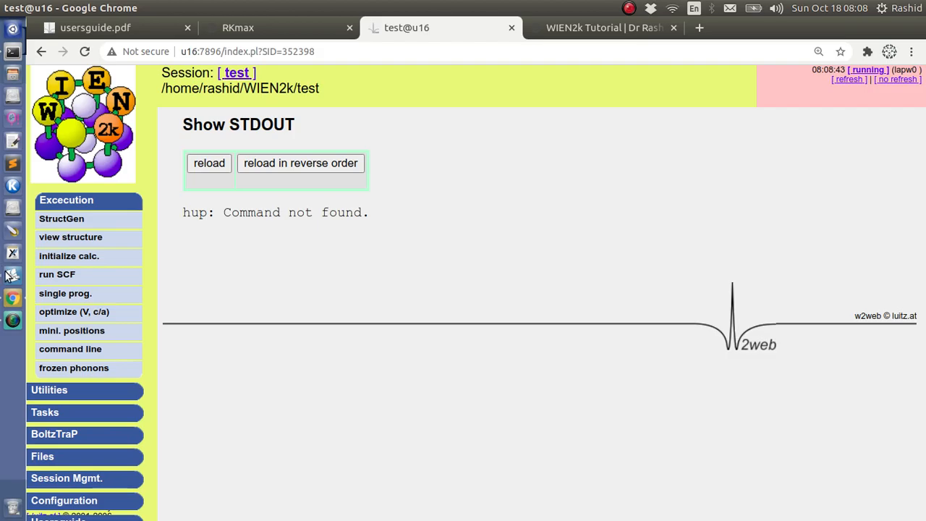
mouse_move(159, 237)
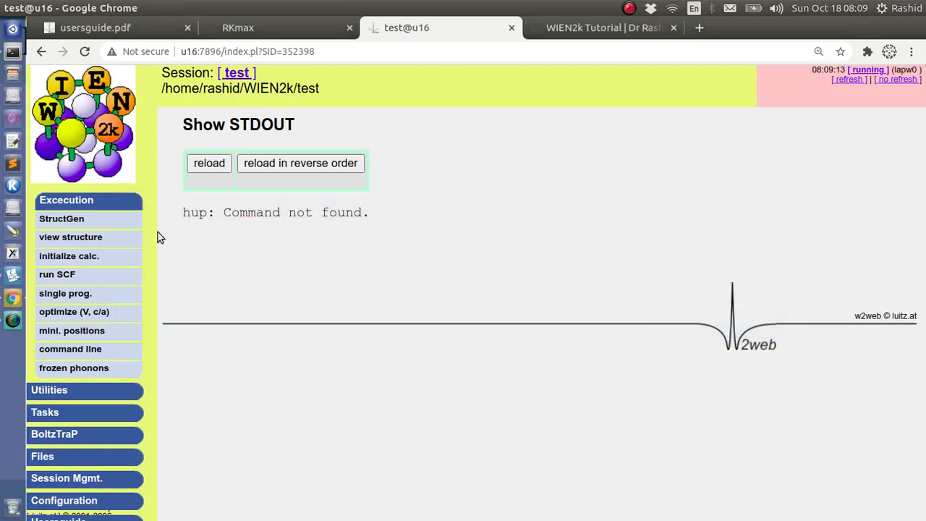
click(603, 28)
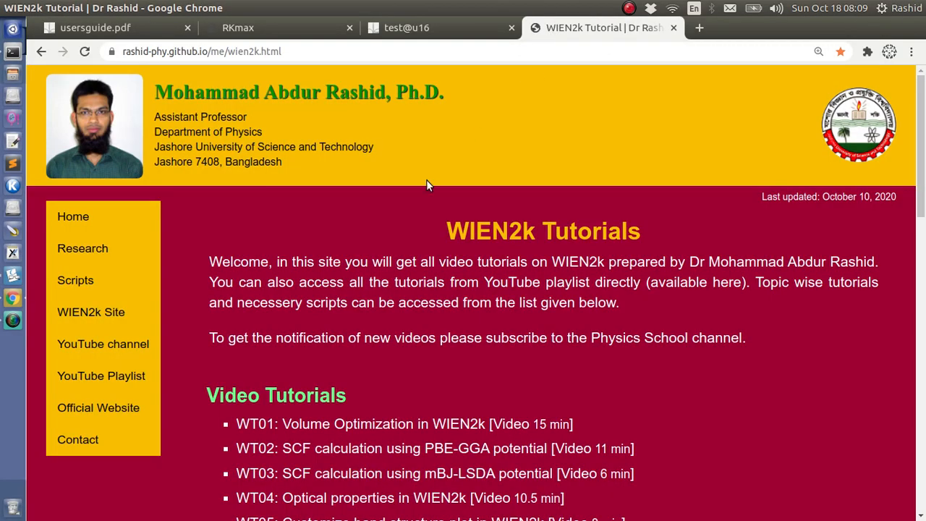
Browse the Video Tutorials list, open w2web's Utilities > analysis page, then return to tutorials
scroll(down, 3)
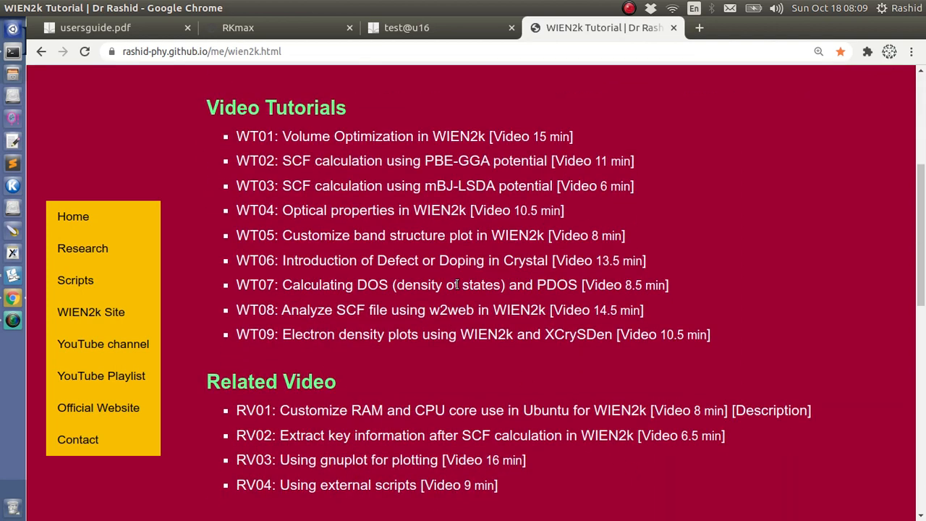
mouse_move(284, 434)
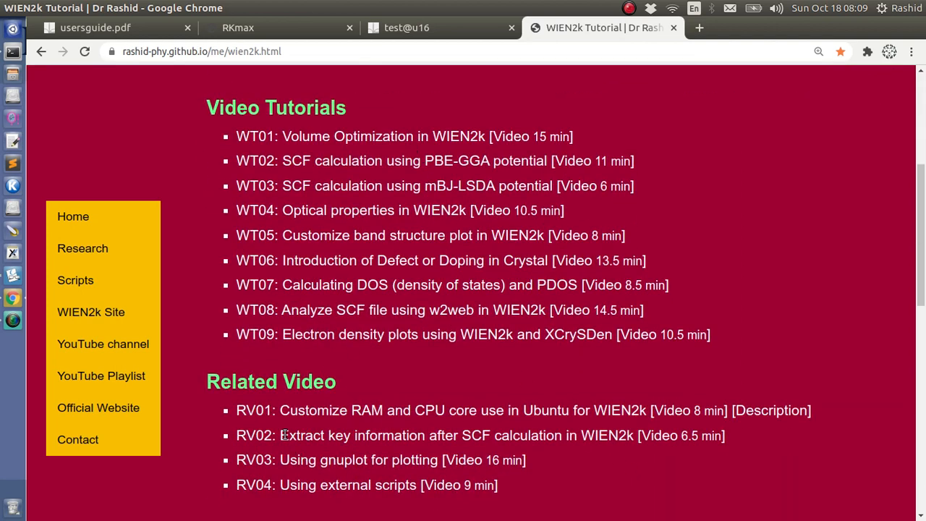
drag(280, 435, 487, 435)
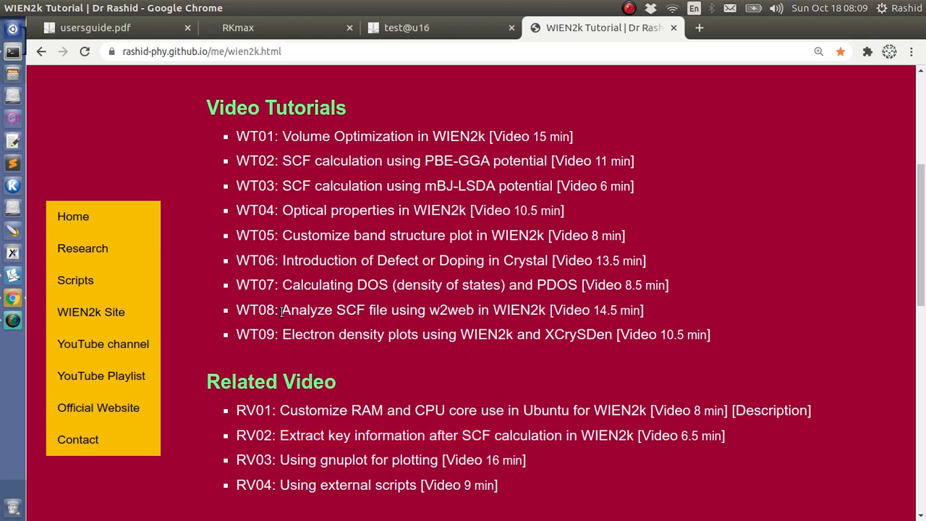
click(405, 27)
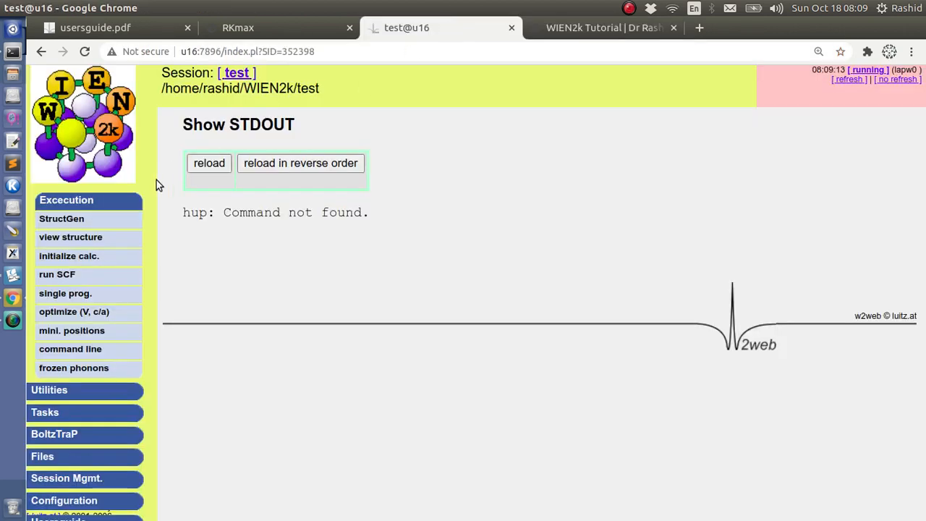
click(49, 390)
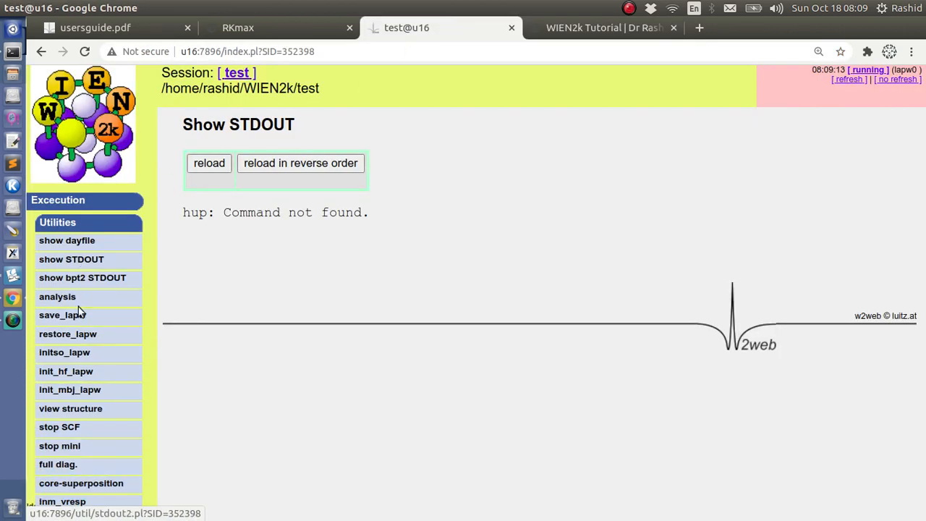
click(57, 297)
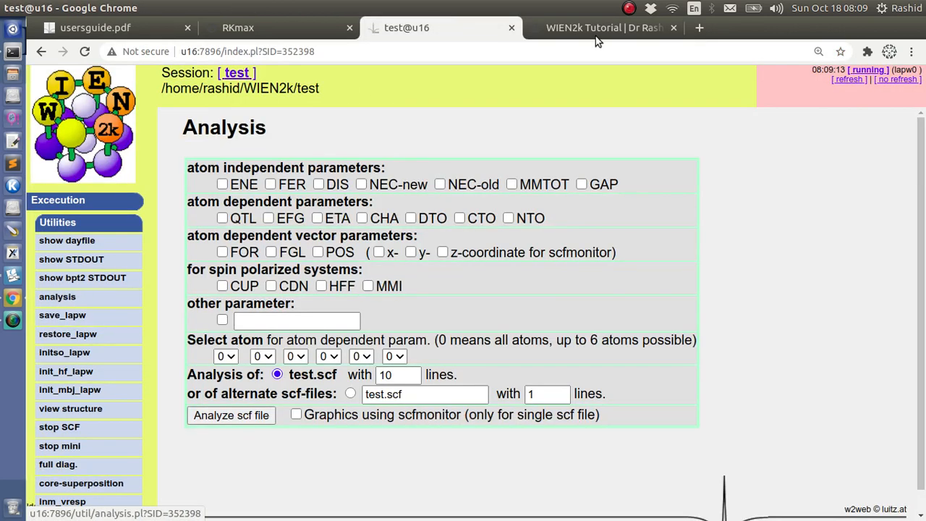
click(604, 28)
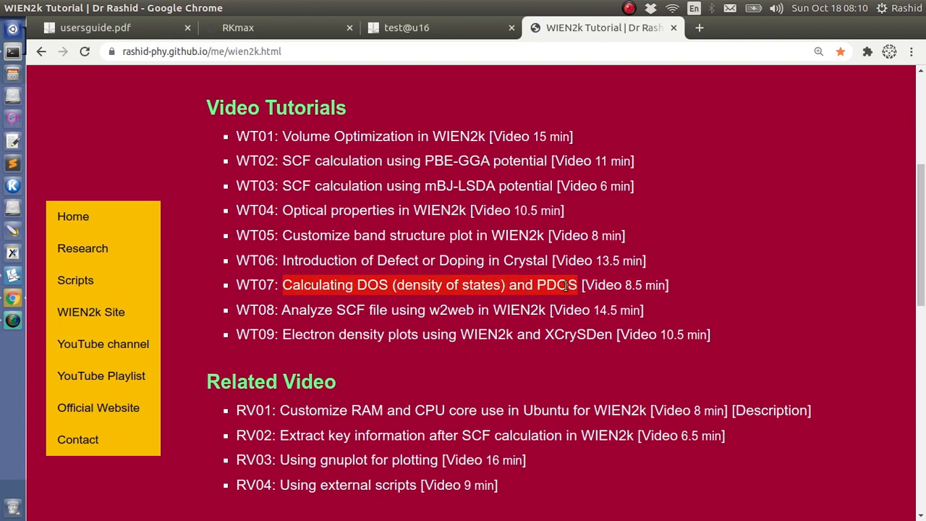
mouse_move(475, 128)
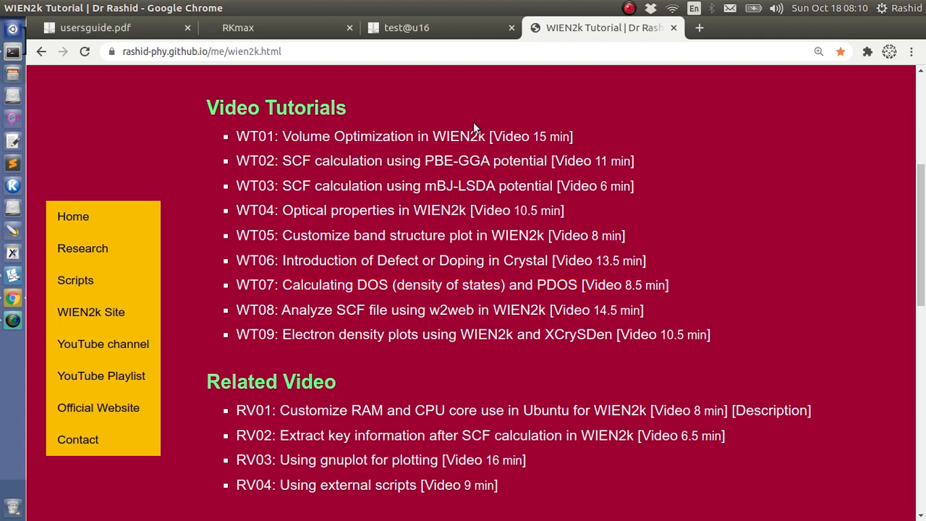
mouse_move(13, 275)
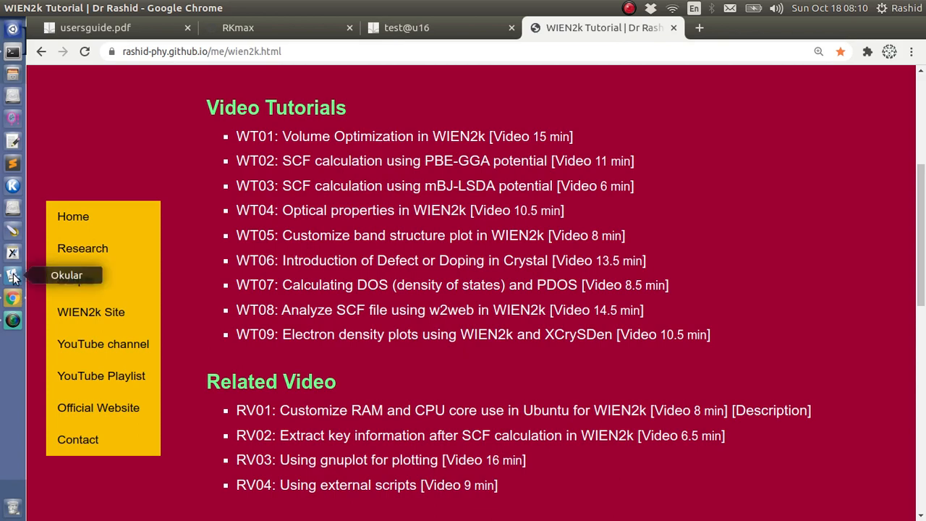